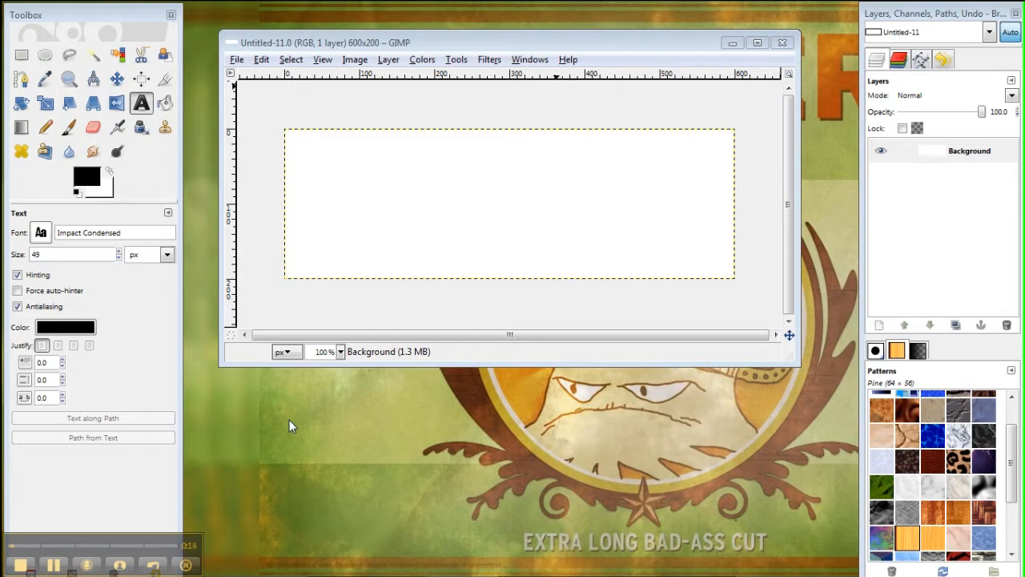
mouse_move(118, 203)
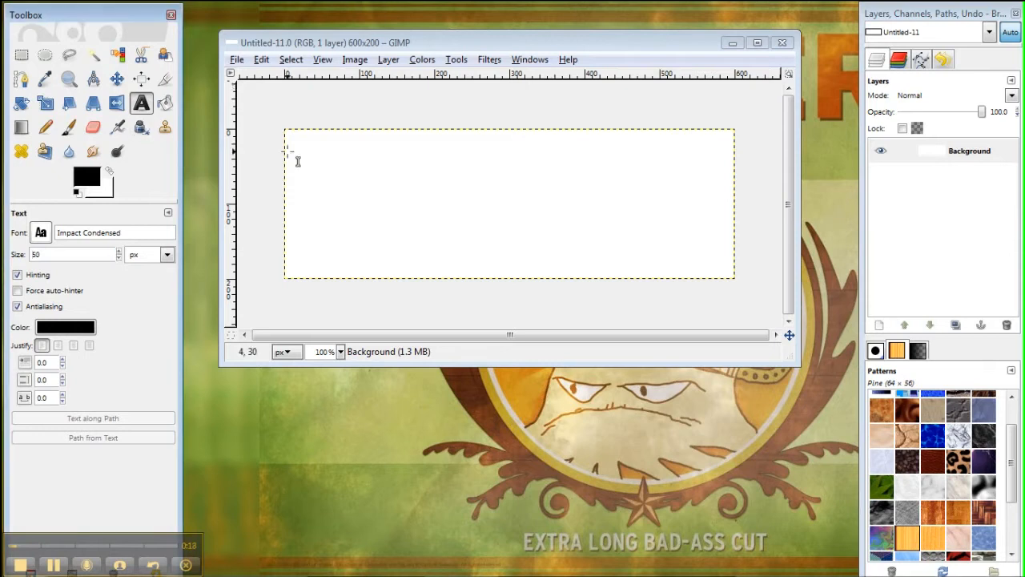
Type 'ImportingCarsToCanada.org' as a black Impact Condensed 50 px text near the canvas top.
left_click(289, 151)
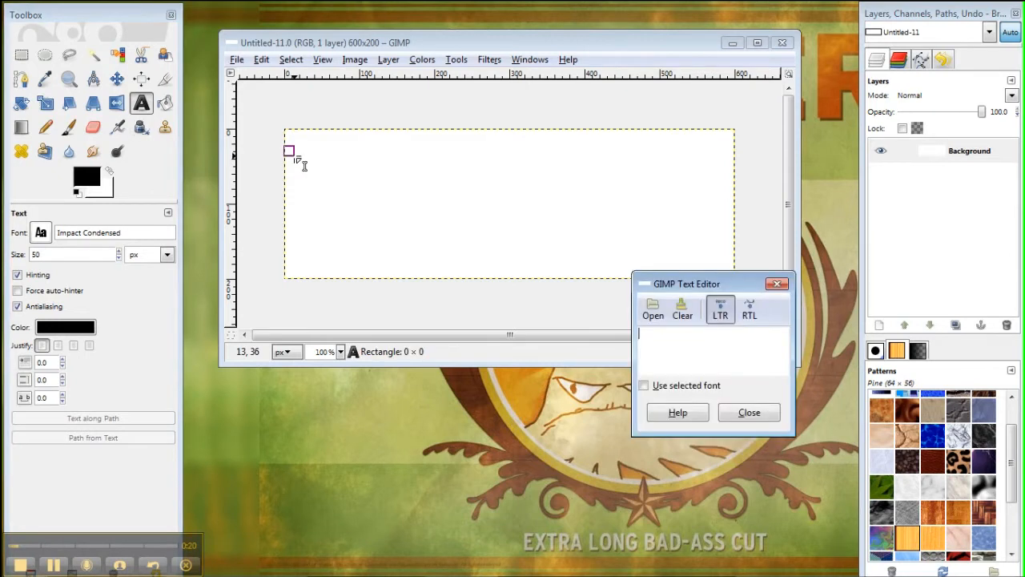
type("Import")
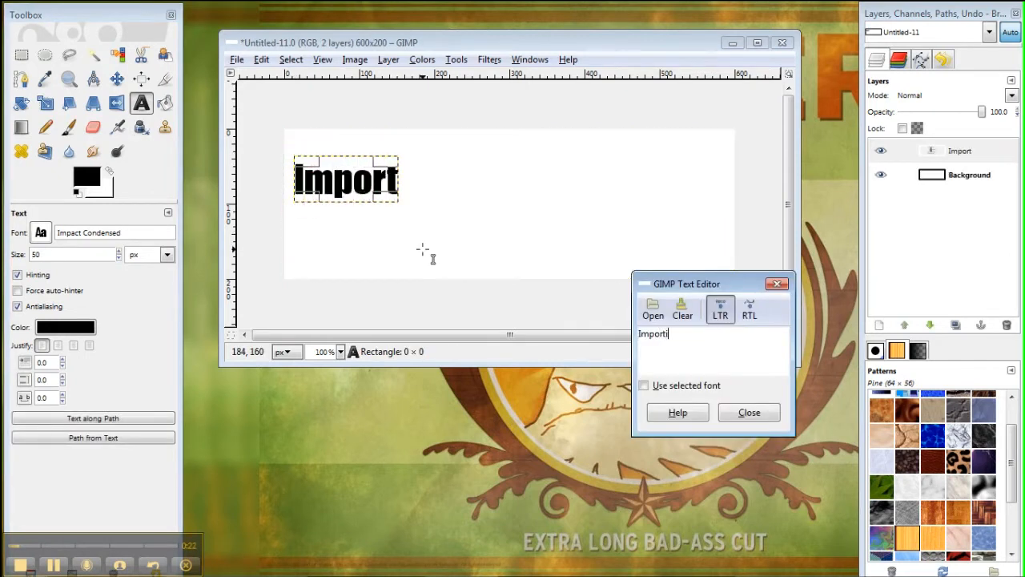
type("ngCarsTO")
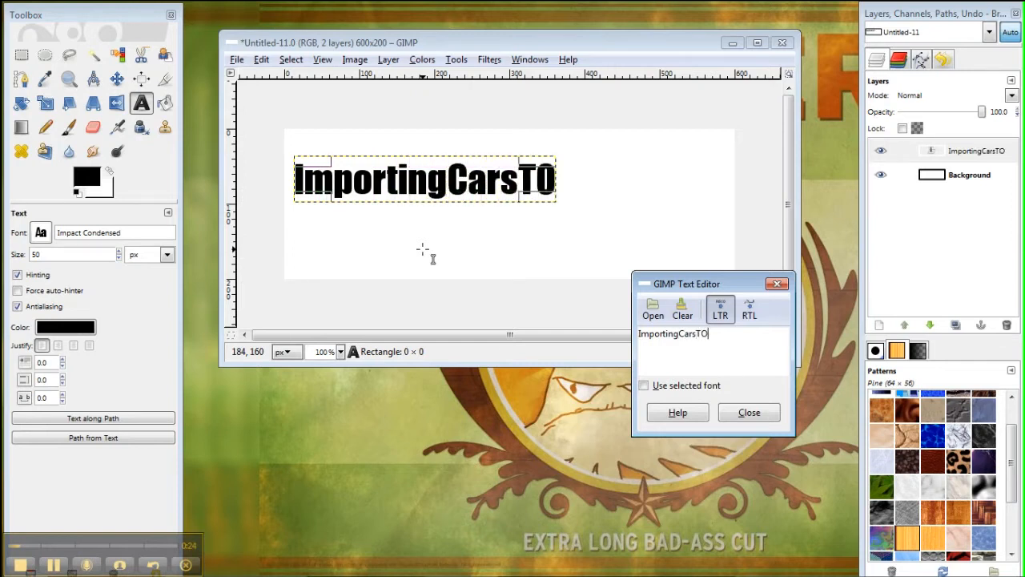
type("Canada")
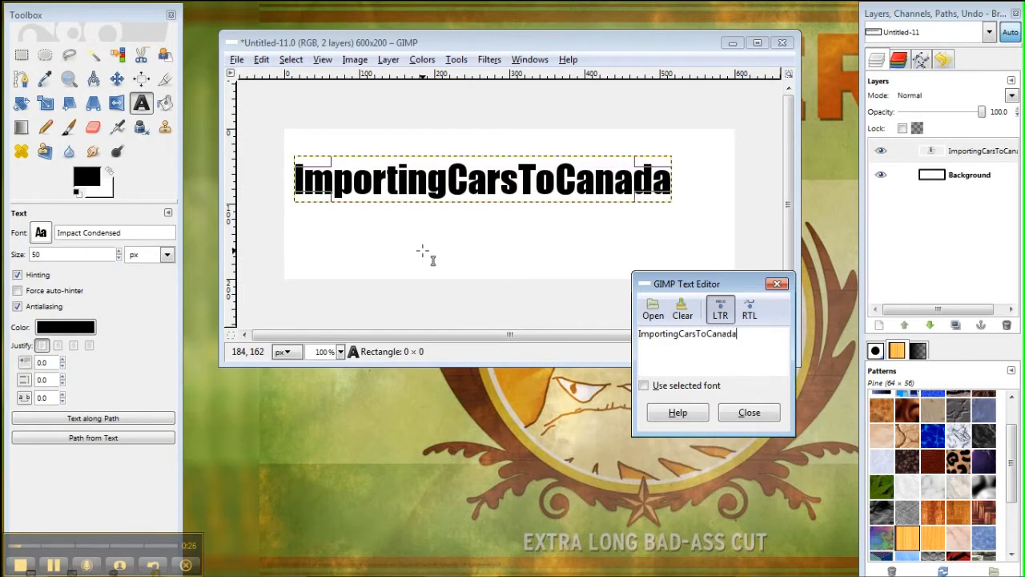
type(".org")
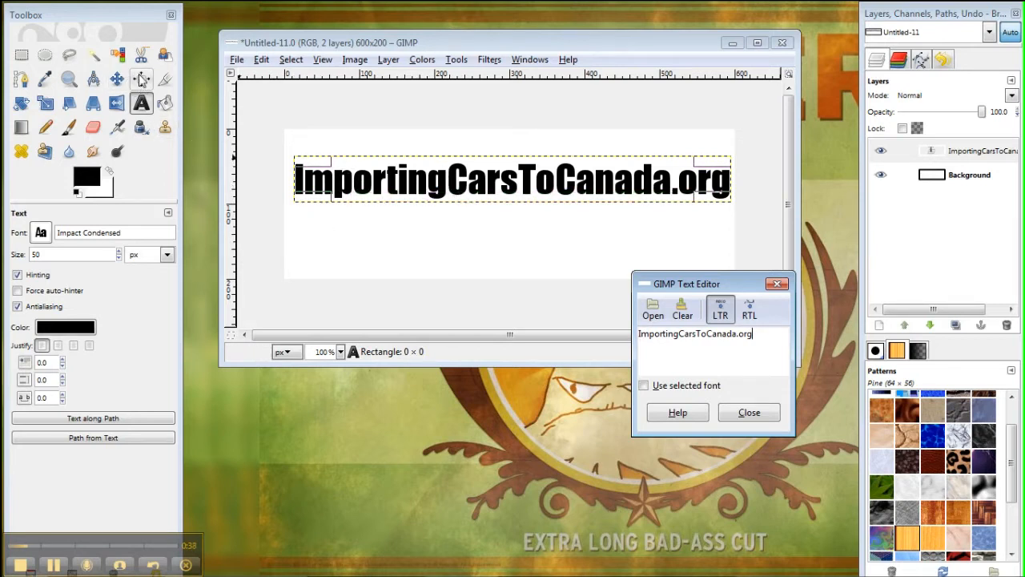
Center the text layer horizontally with the Align tool, then switch to the Move tool.
left_click(140, 78)
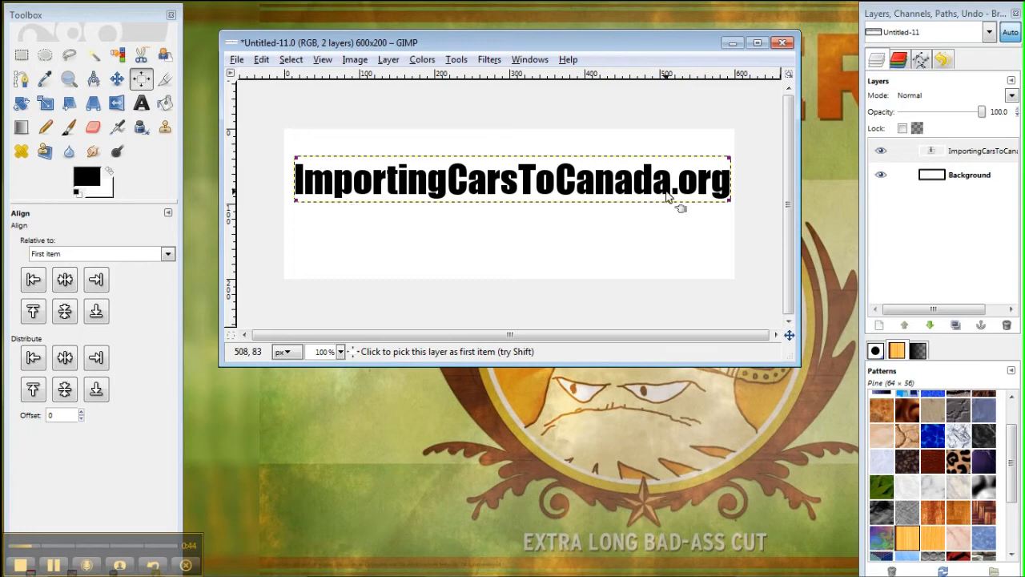
left_click(64, 279)
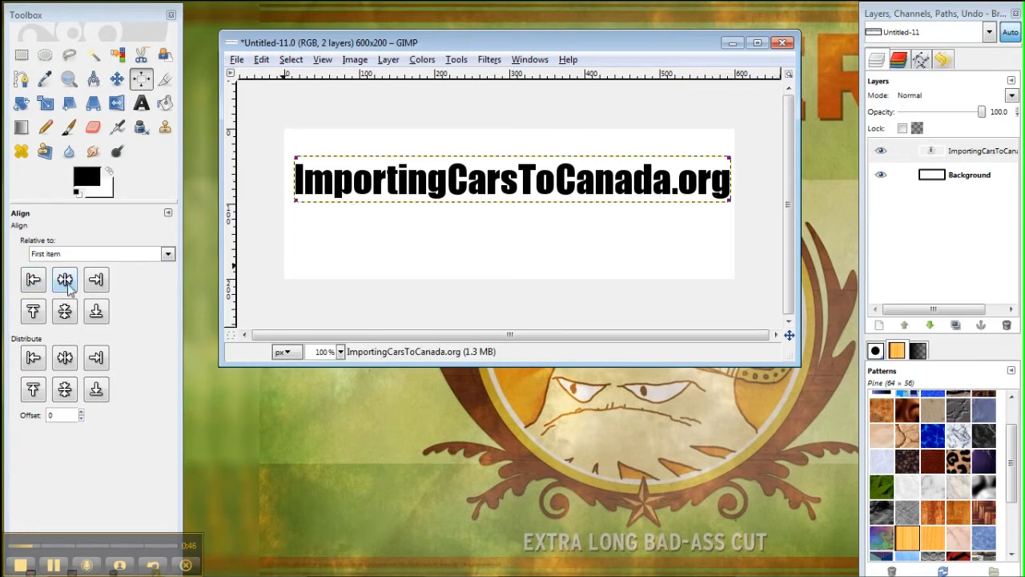
left_click(64, 279)
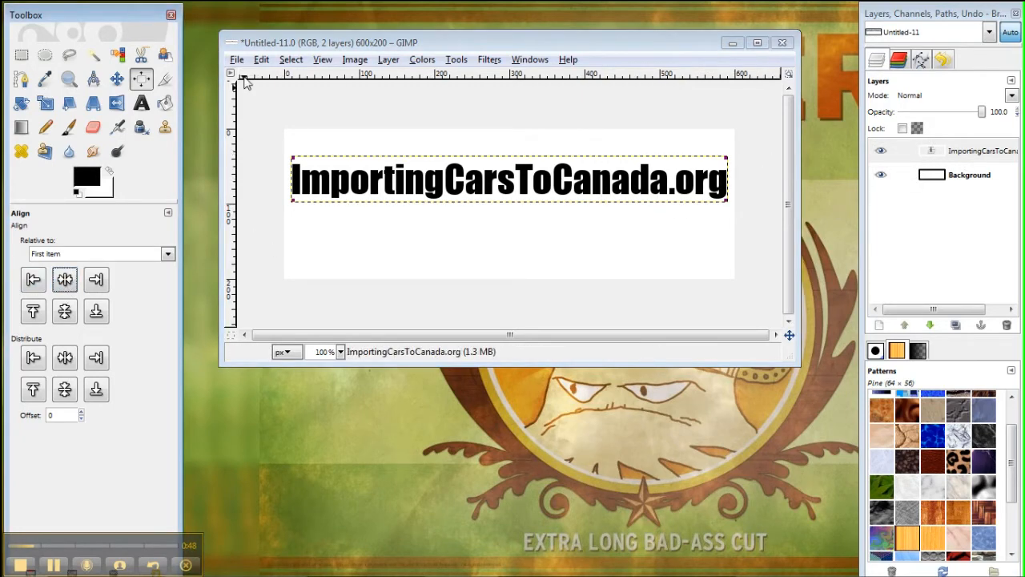
left_click(116, 79)
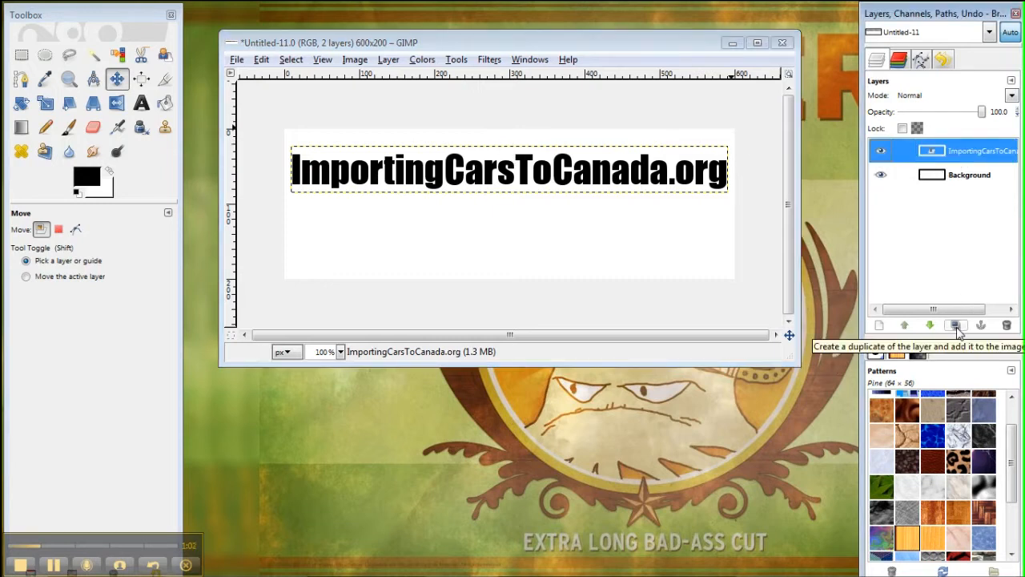
Duplicate the text layer and flip the copy vertically to form a mirror image.
left_click(955, 325)
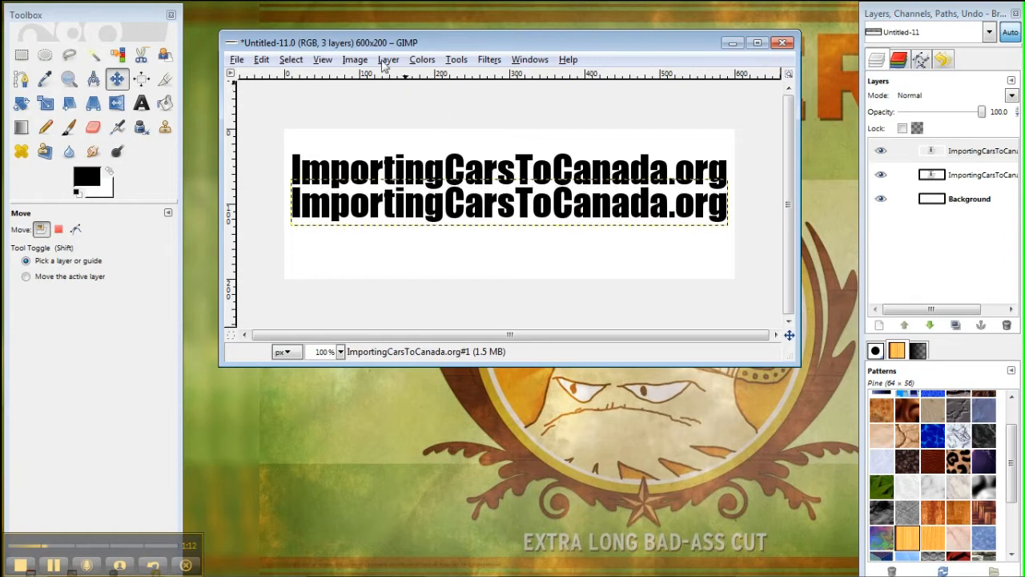
left_click(388, 59)
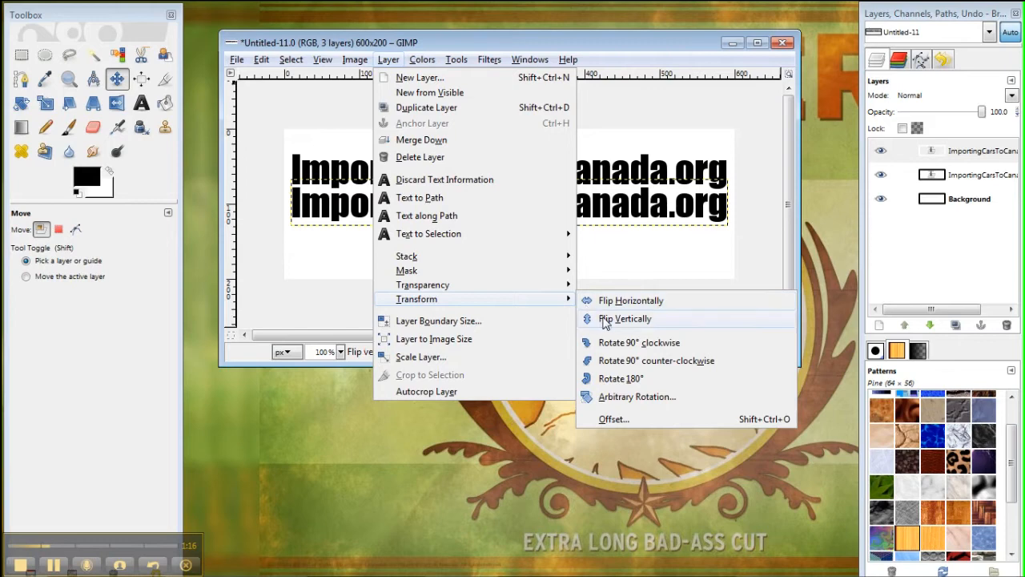
left_click(625, 318)
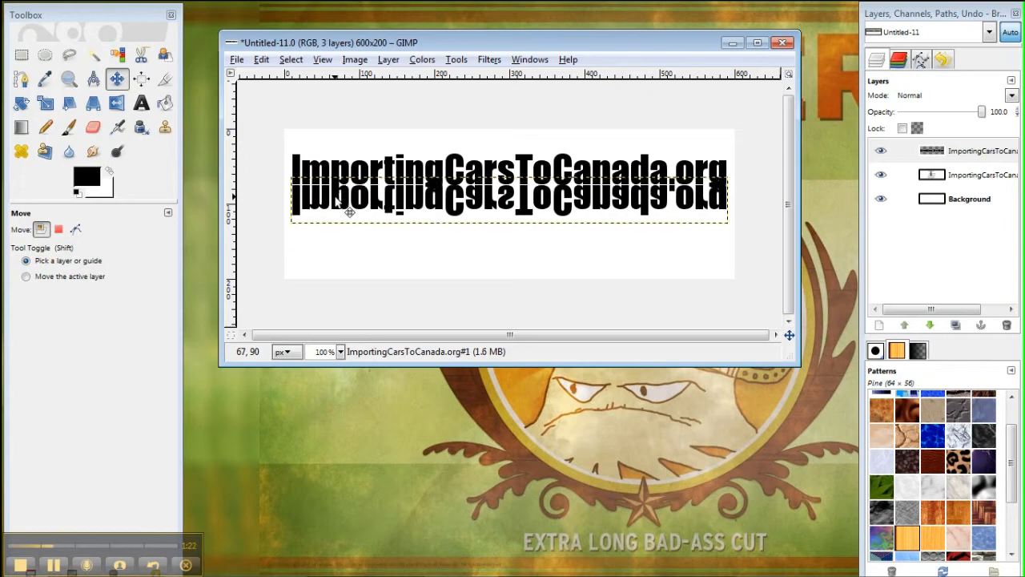
mouse_move(422, 216)
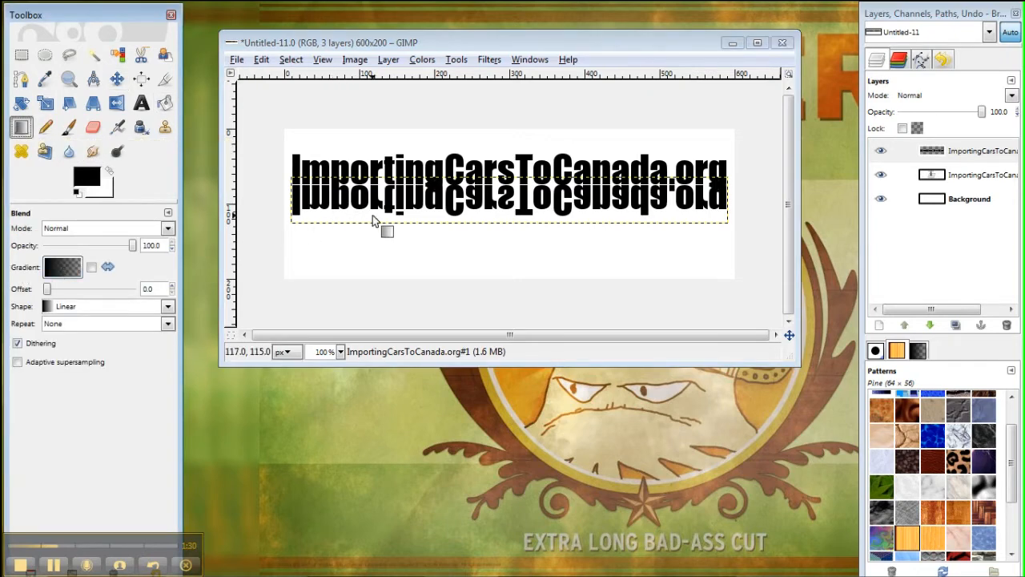
Fade the flipped copy with a FG-to-Transparent linear gradient dragged across it.
left_click(62, 267)
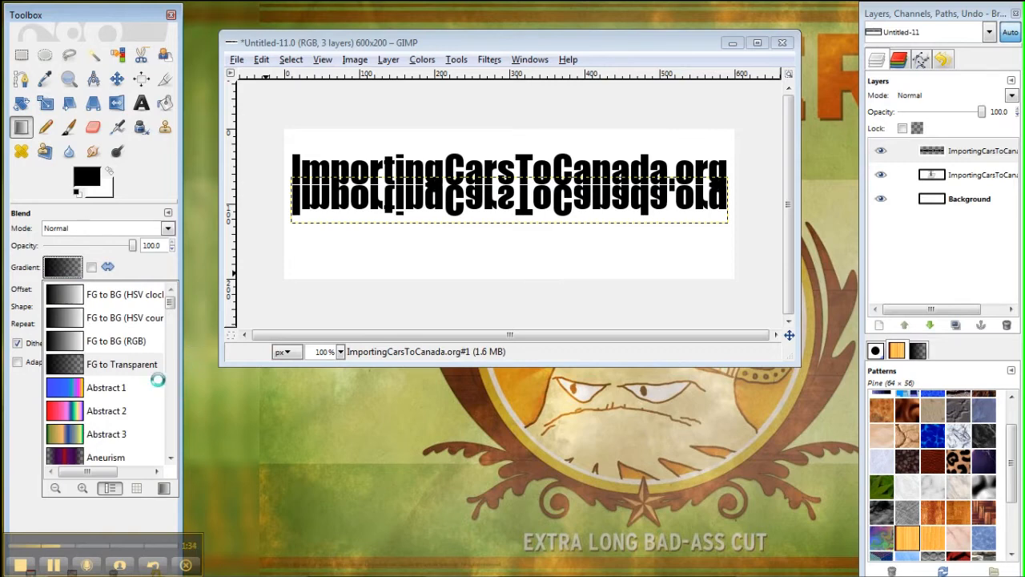
mouse_move(4, 400)
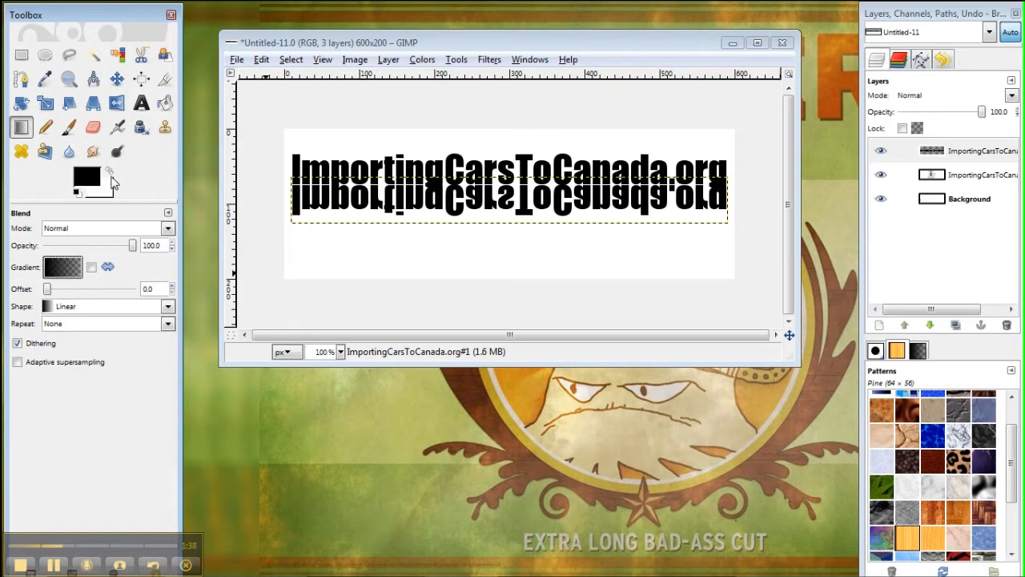
mouse_move(80, 178)
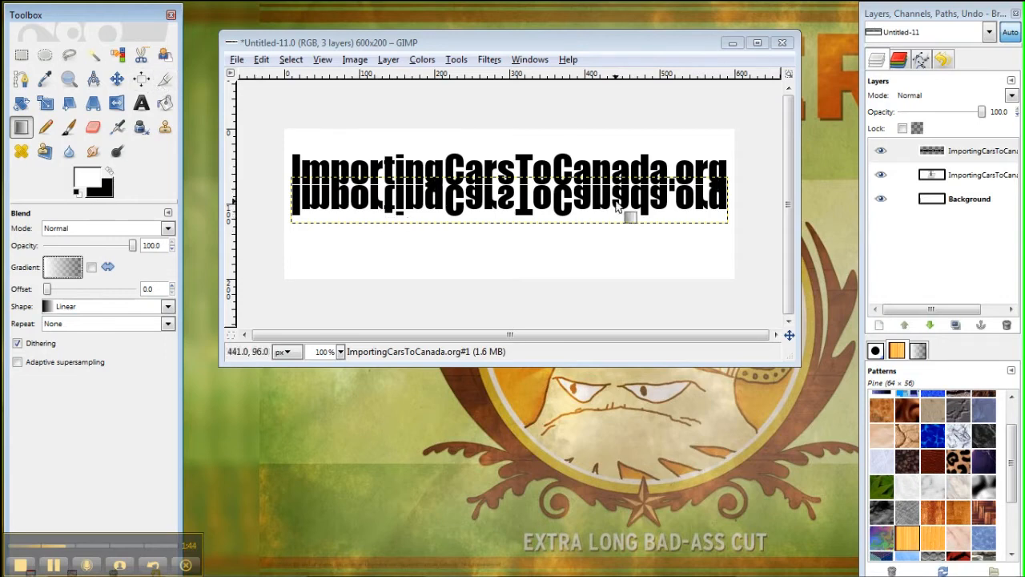
mouse_move(558, 235)
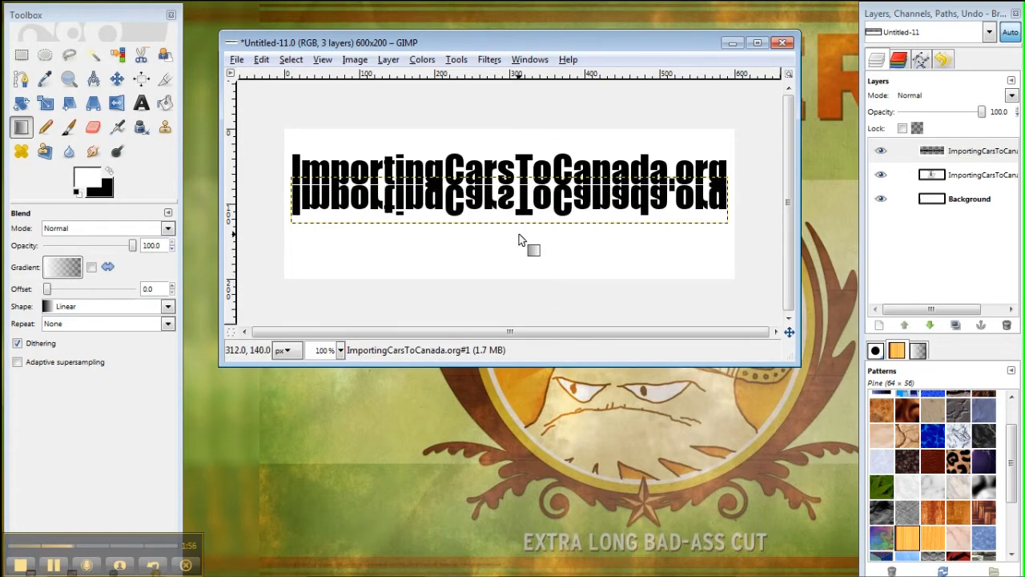
left_click_drag(529, 248, 516, 128)
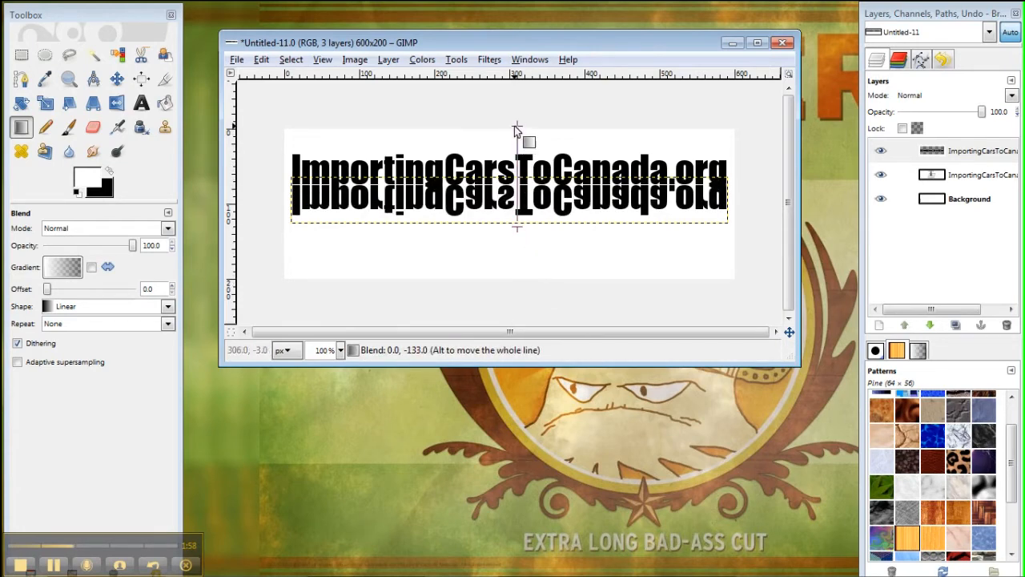
left_click_drag(516, 128, 504, 234)
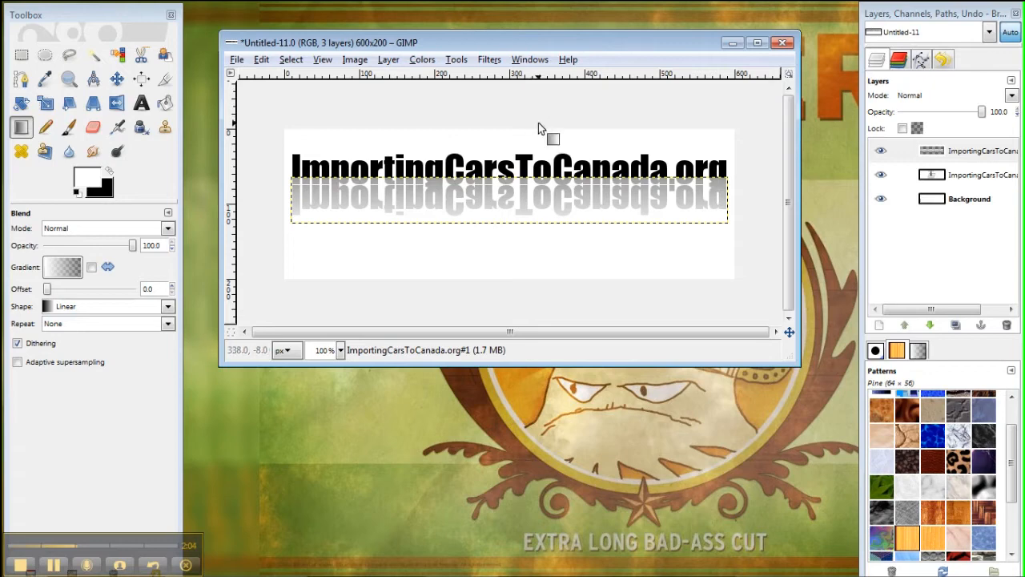
mouse_move(535, 180)
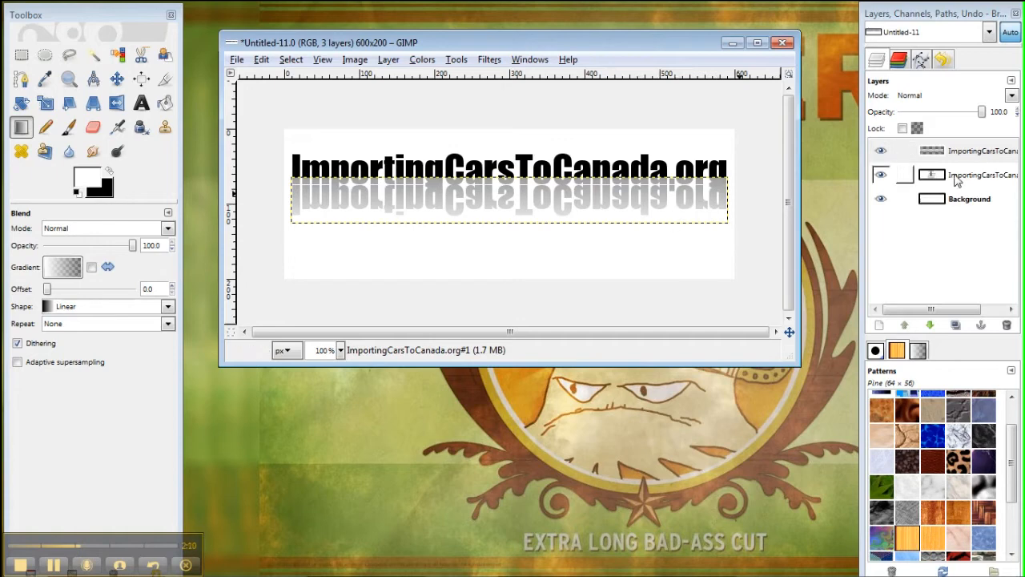
Place the reflection layer beneath the original text and set its opacity to 50.
left_click(969, 175)
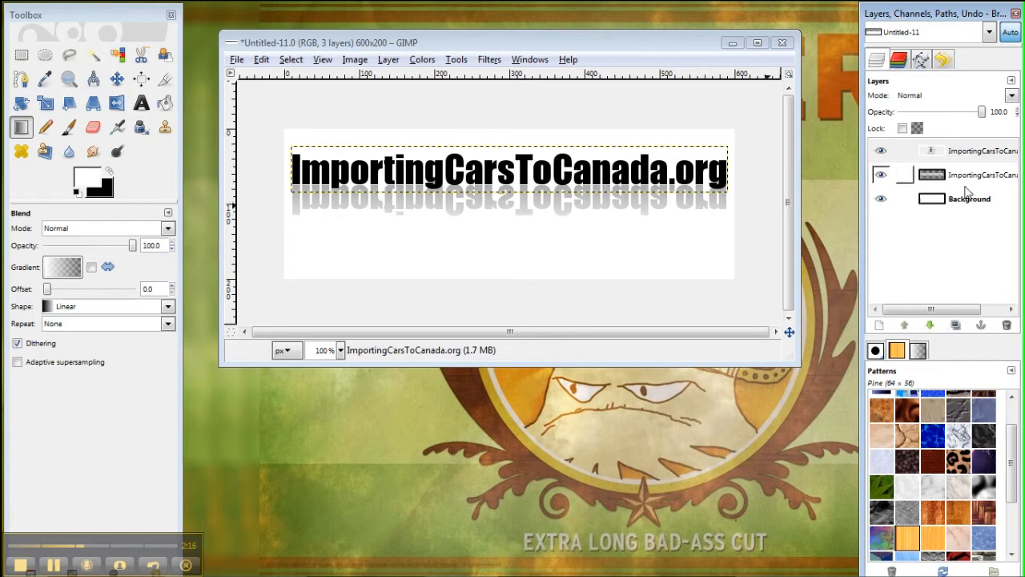
left_click(981, 175)
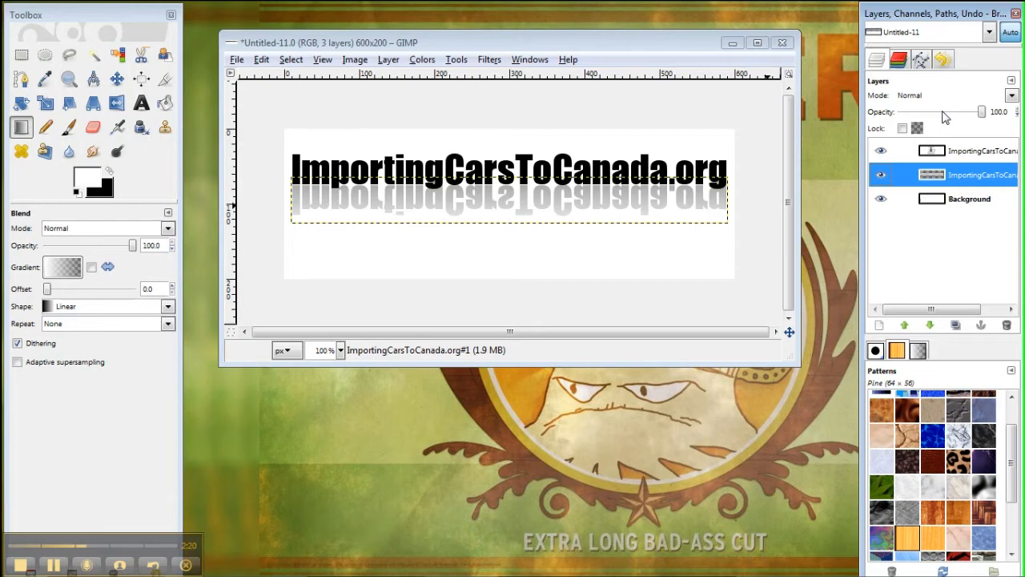
left_click_drag(969, 112, 949, 112)
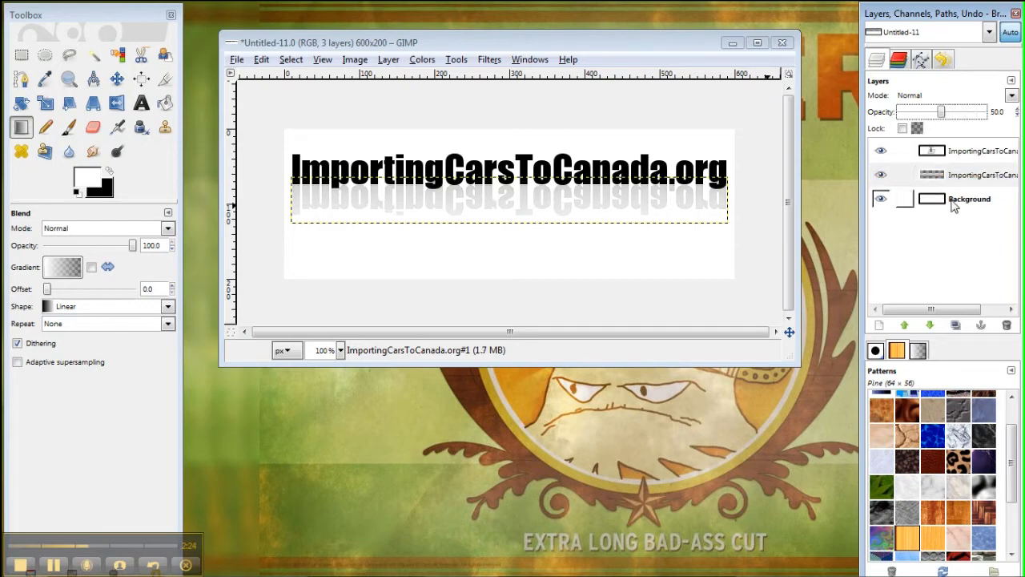
left_click(969, 198)
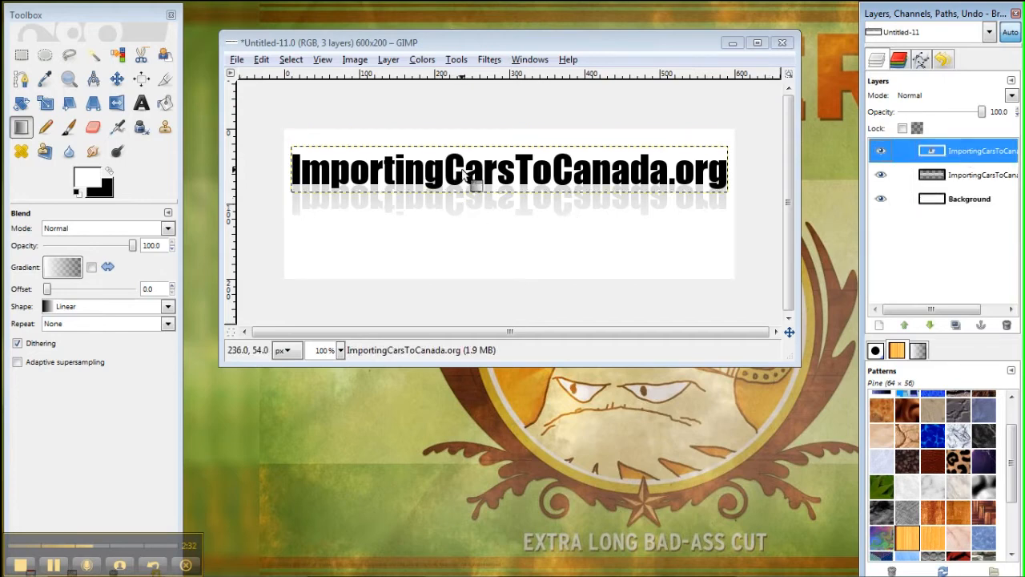
Change the logo text colour to 333333, then make the Background layer active.
left_click(140, 103)
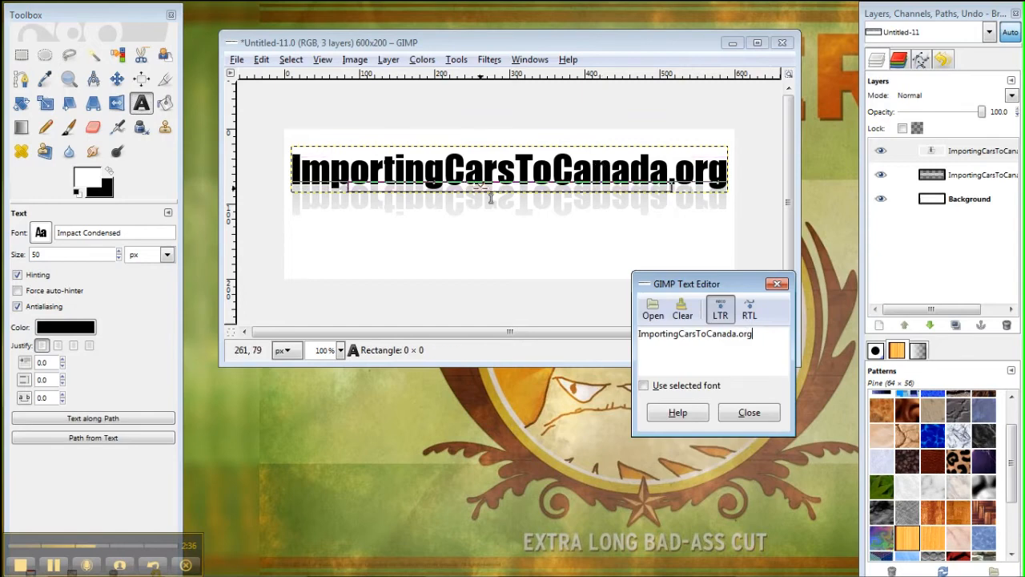
left_click(65, 326)
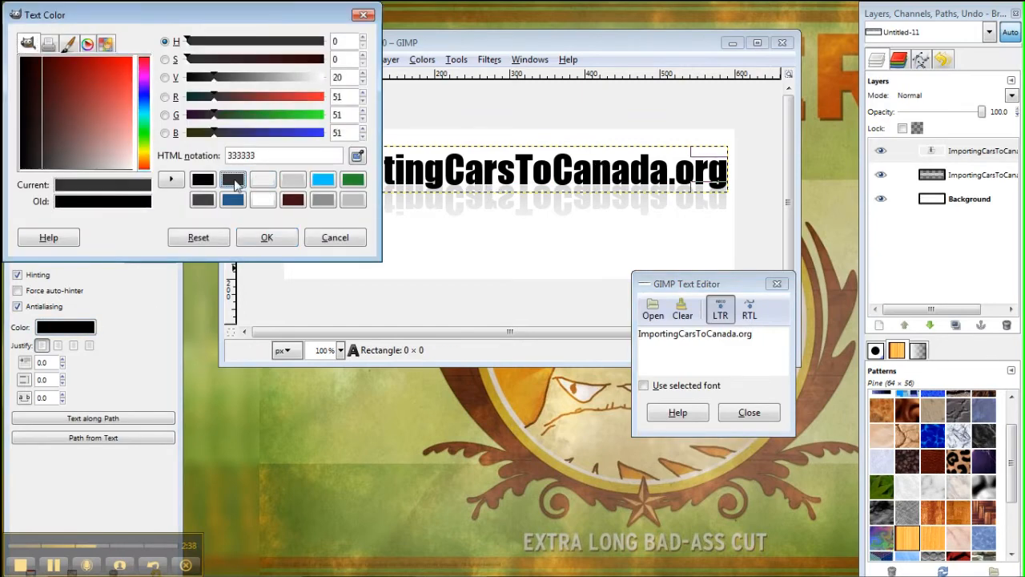
left_click(267, 237)
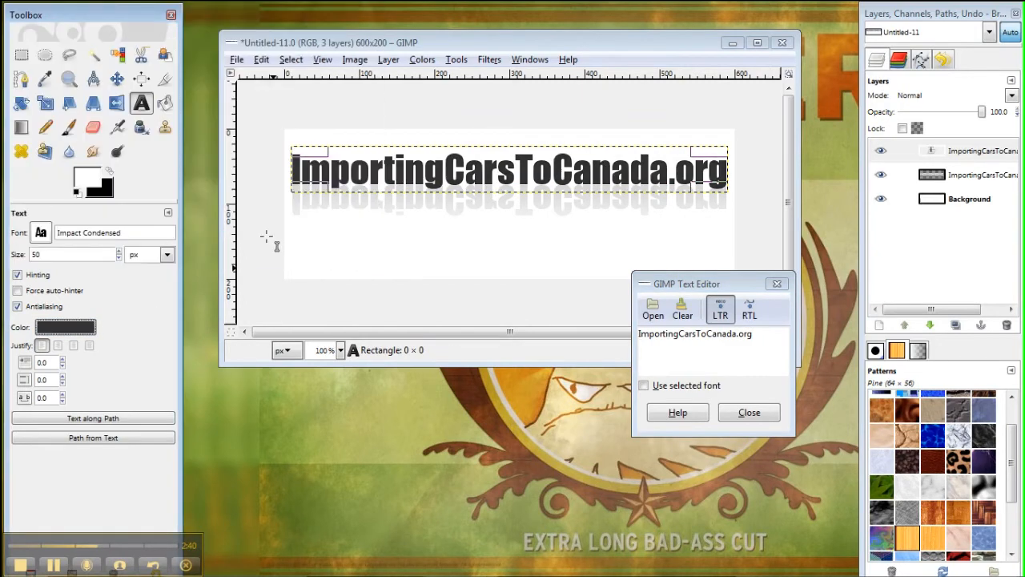
left_click(748, 412)
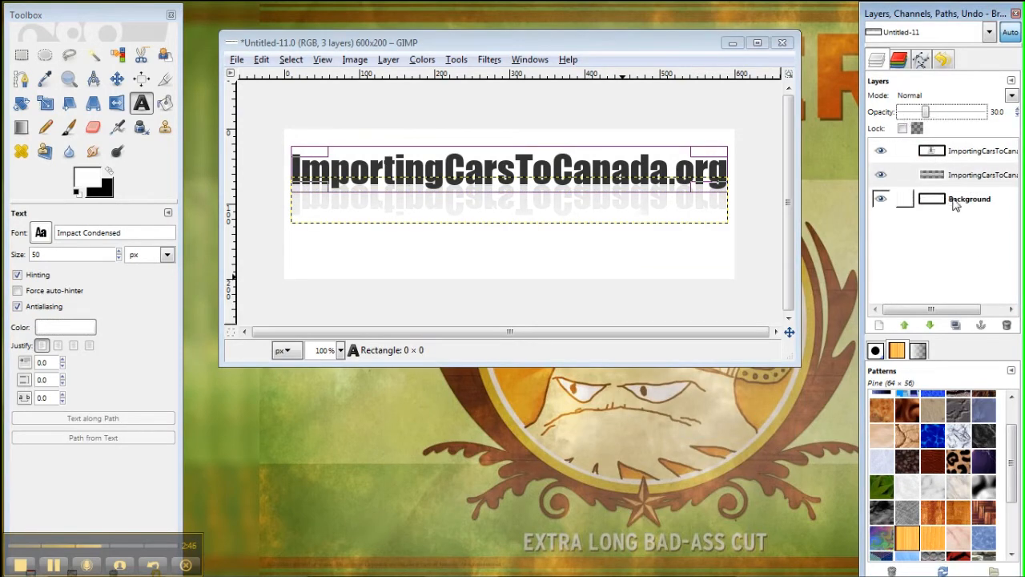
left_click(970, 199)
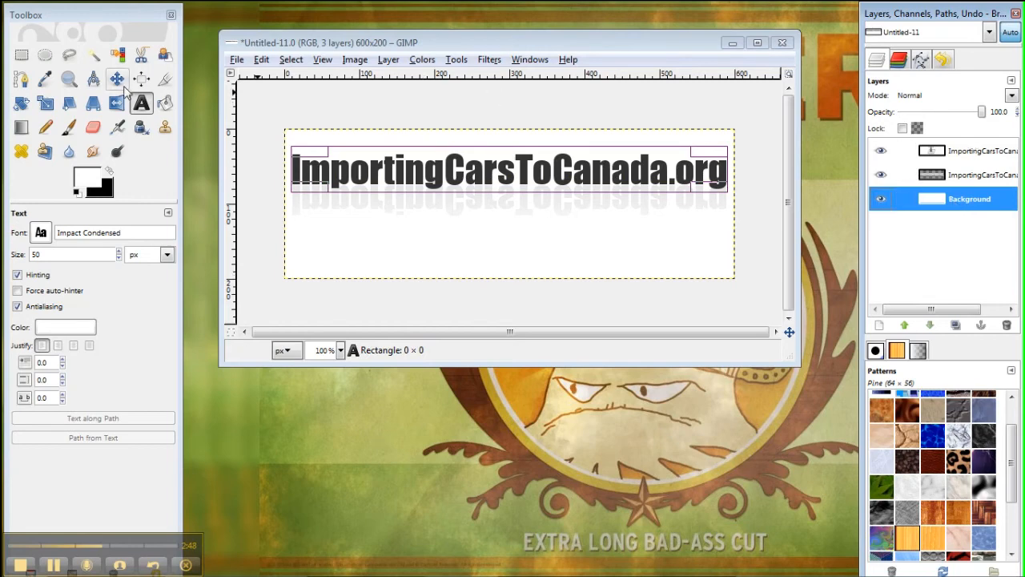
left_click(116, 78)
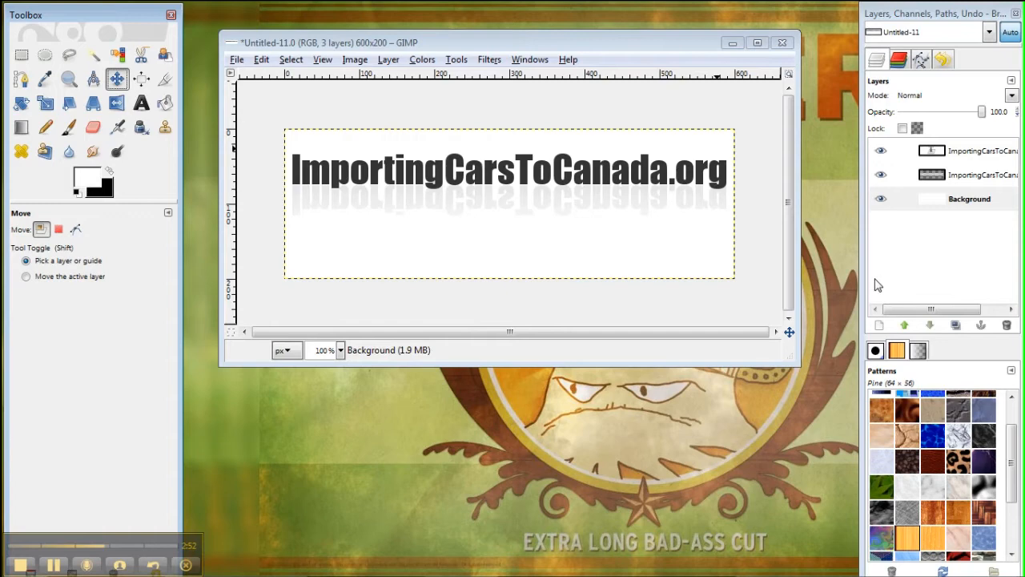
mouse_move(595, 384)
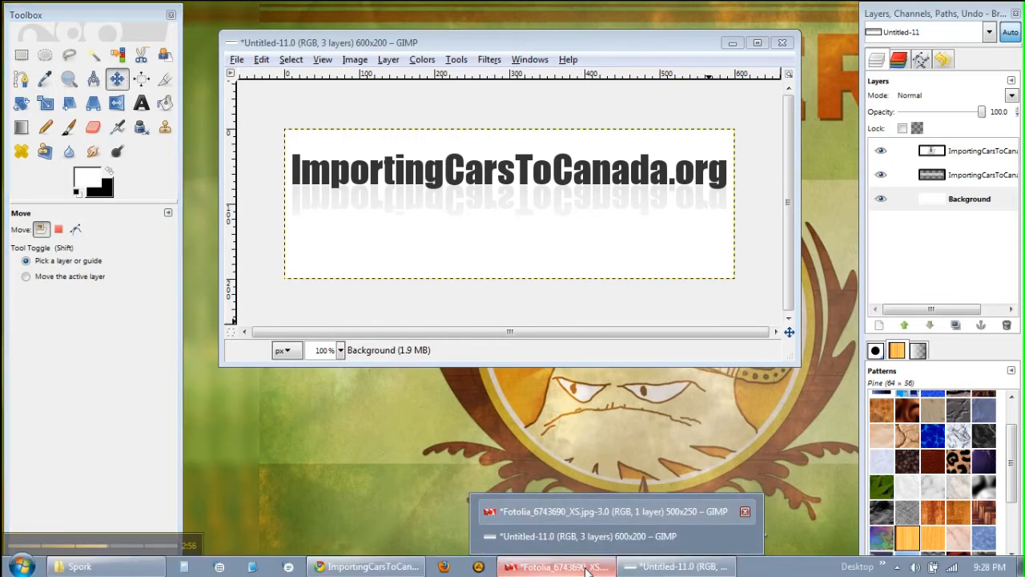
Bring up the Canadian flag photo and scale it from 500×250 to 200×100 pixels.
left_click(613, 511)
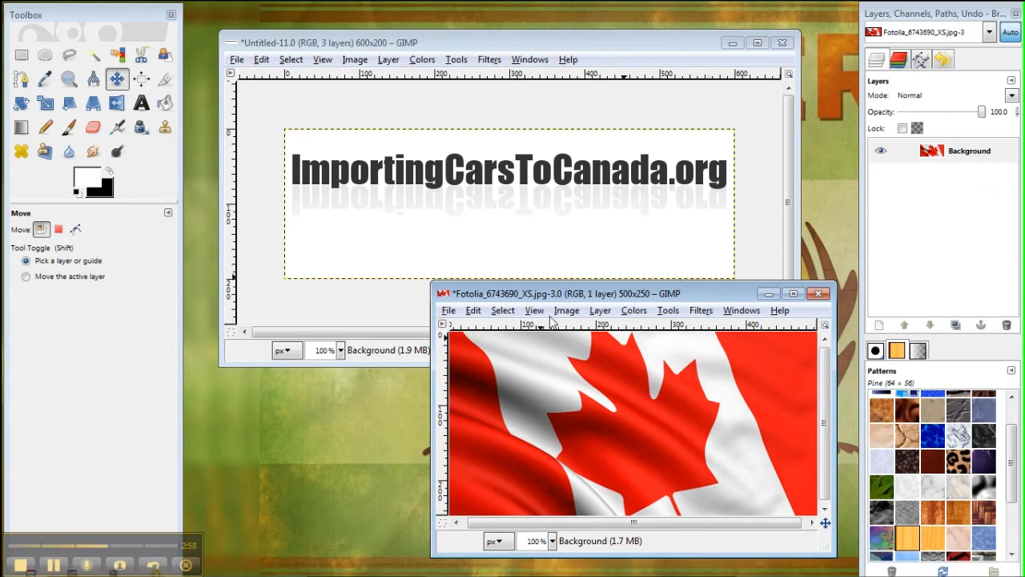
left_click(566, 310)
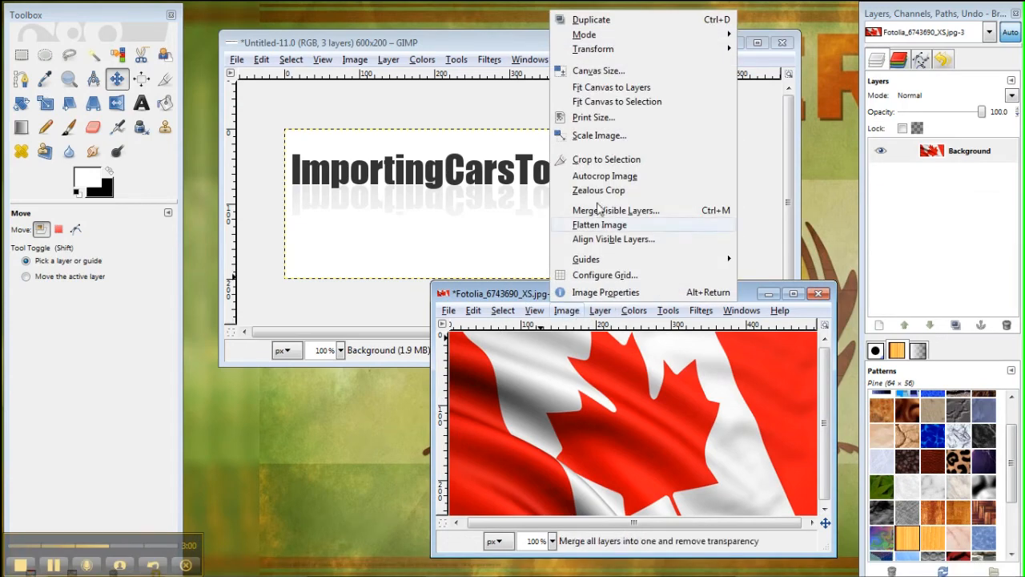
left_click(599, 136)
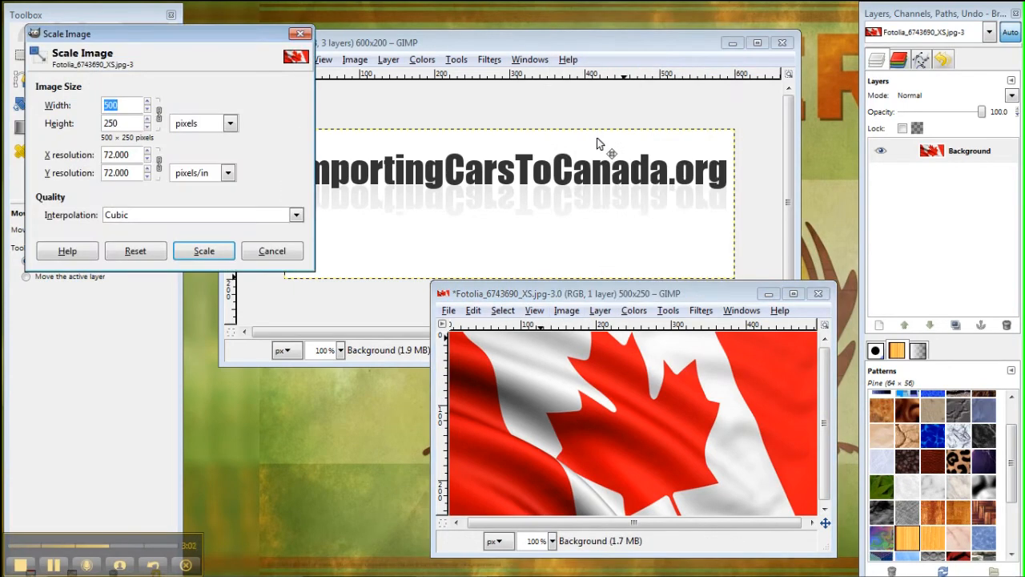
mouse_move(456, 228)
type("100")
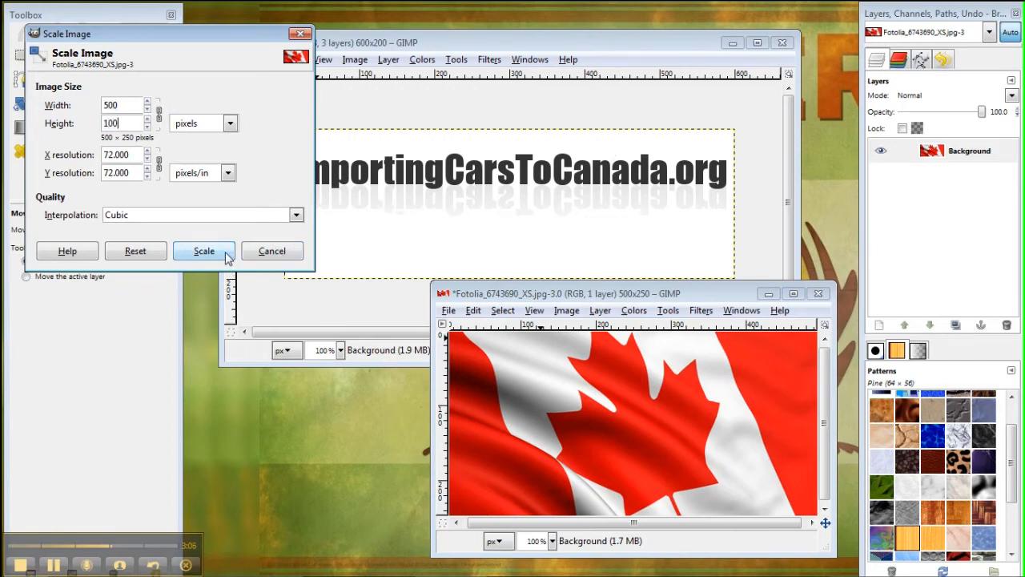
left_click(204, 251)
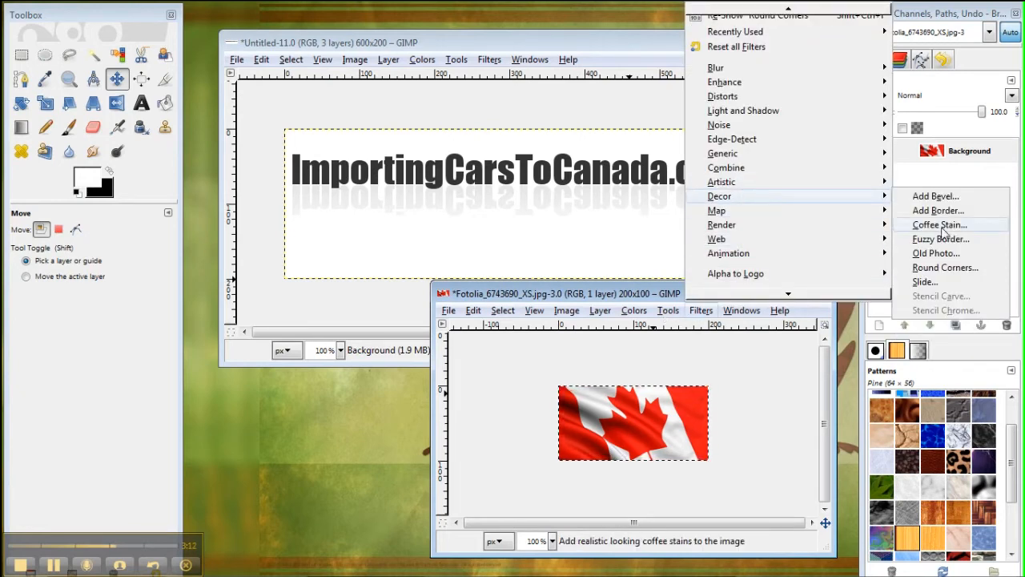
Apply Round Corners to the flag: edge radius 8, shadow offset 3, blur radius 5.
left_click(945, 266)
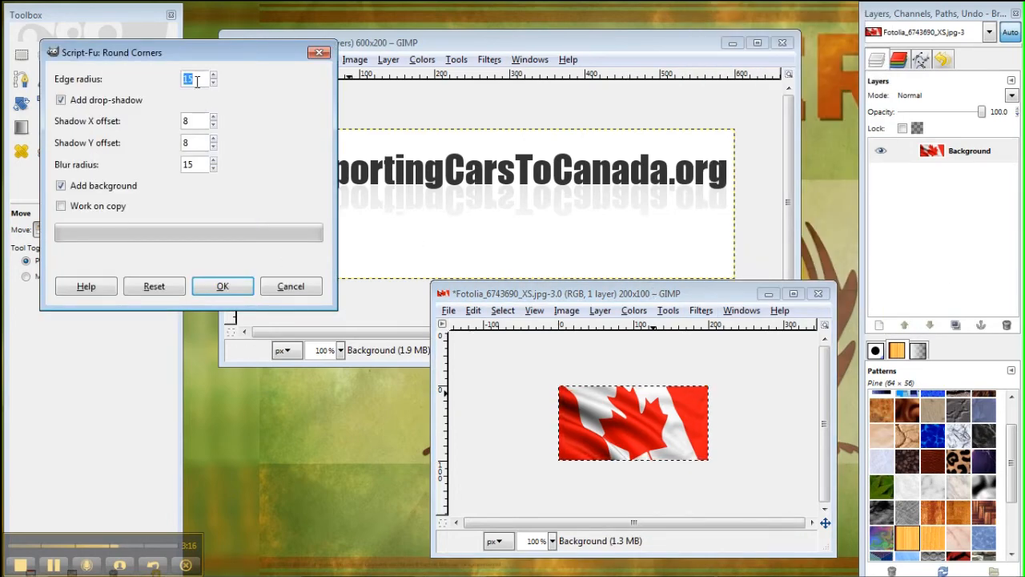
left_click(214, 83)
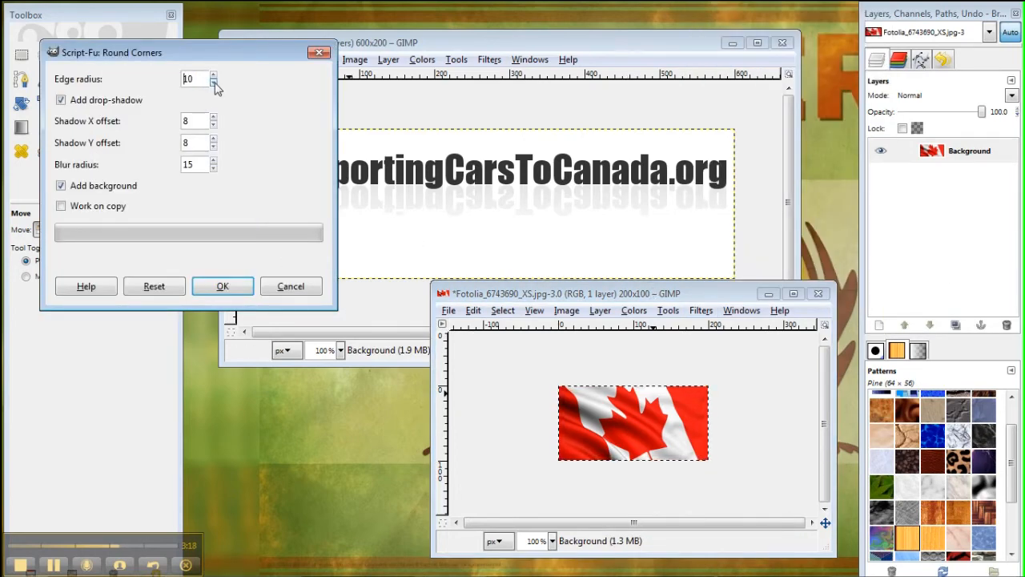
left_click(214, 83)
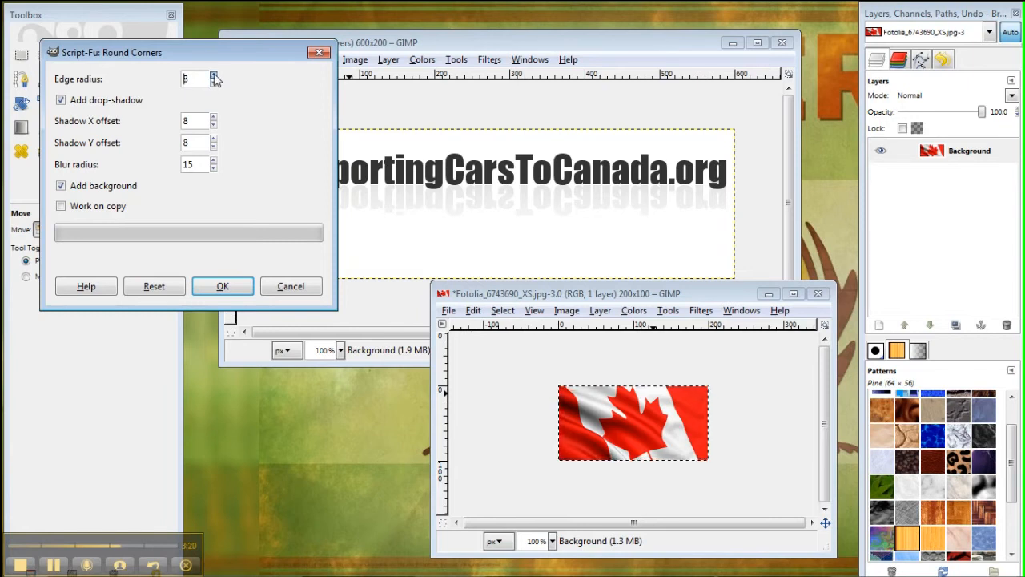
left_click(212, 125)
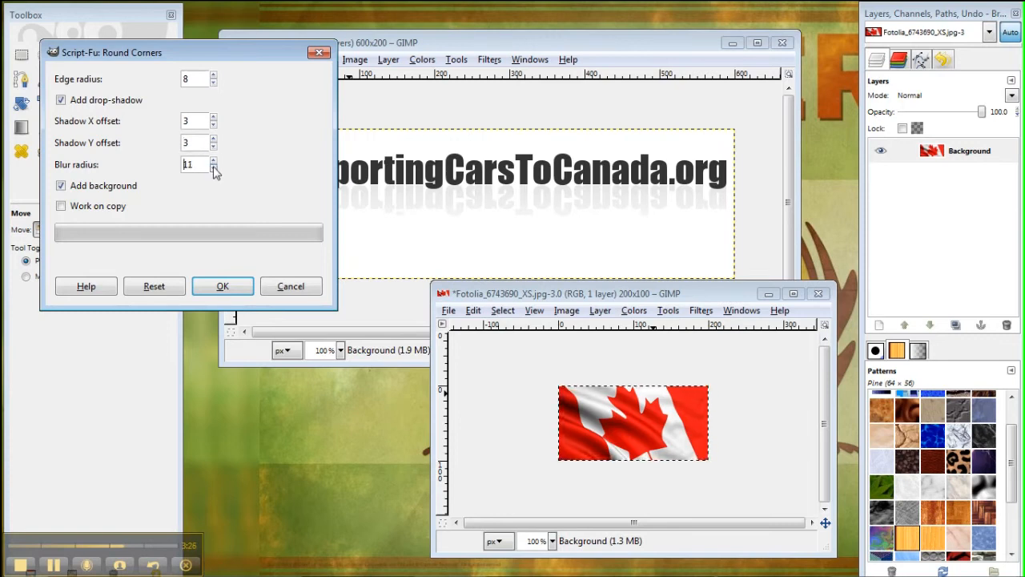
left_click(214, 168)
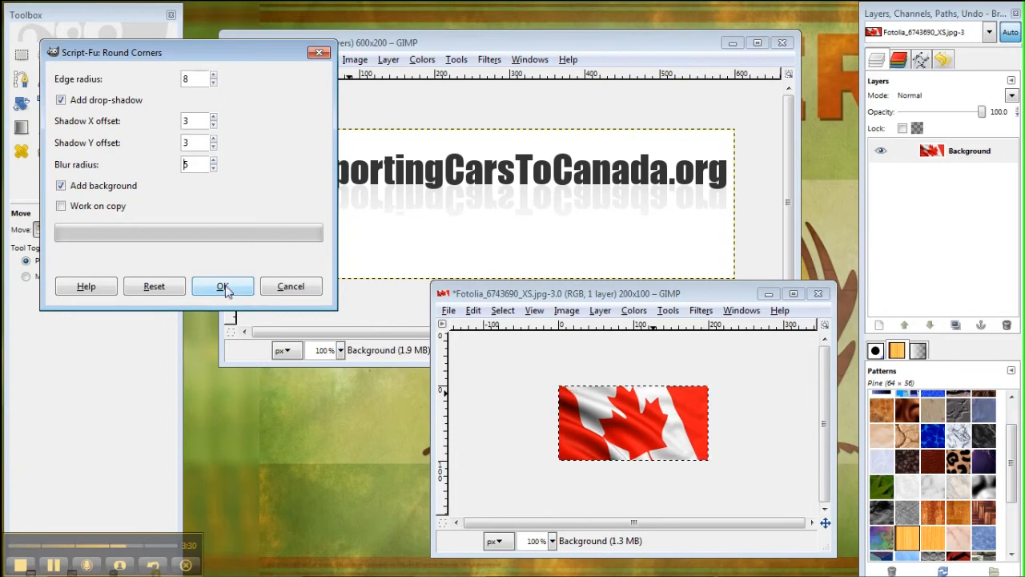
left_click(223, 286)
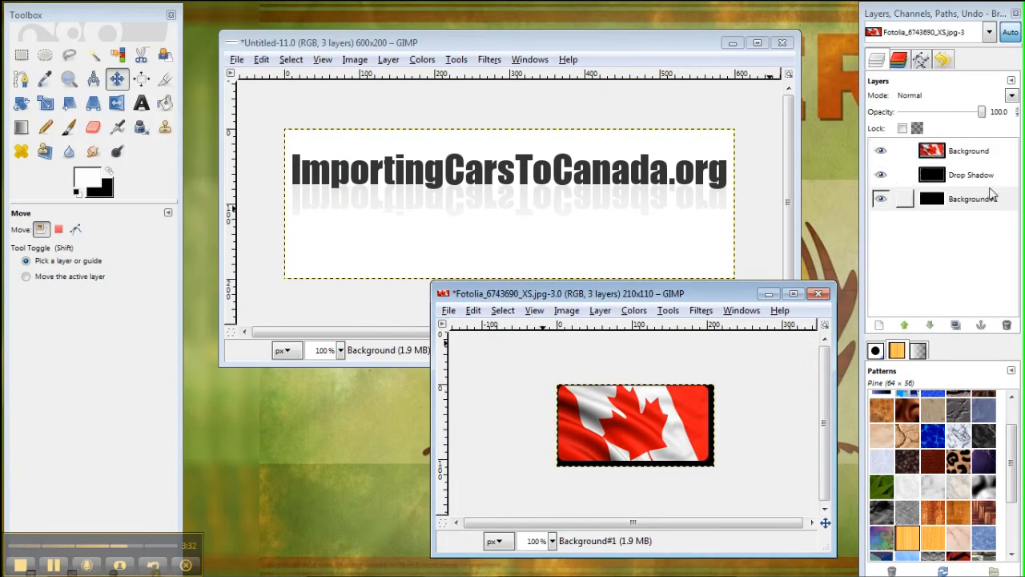
Merge the flag layer down with its drop-shadow background layer.
left_click(969, 198)
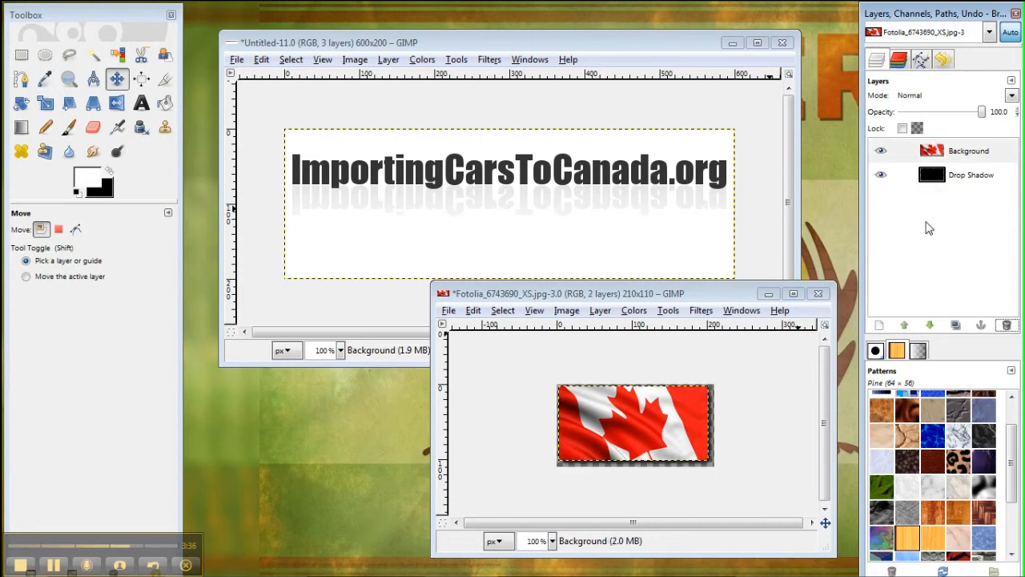
left_click(968, 151)
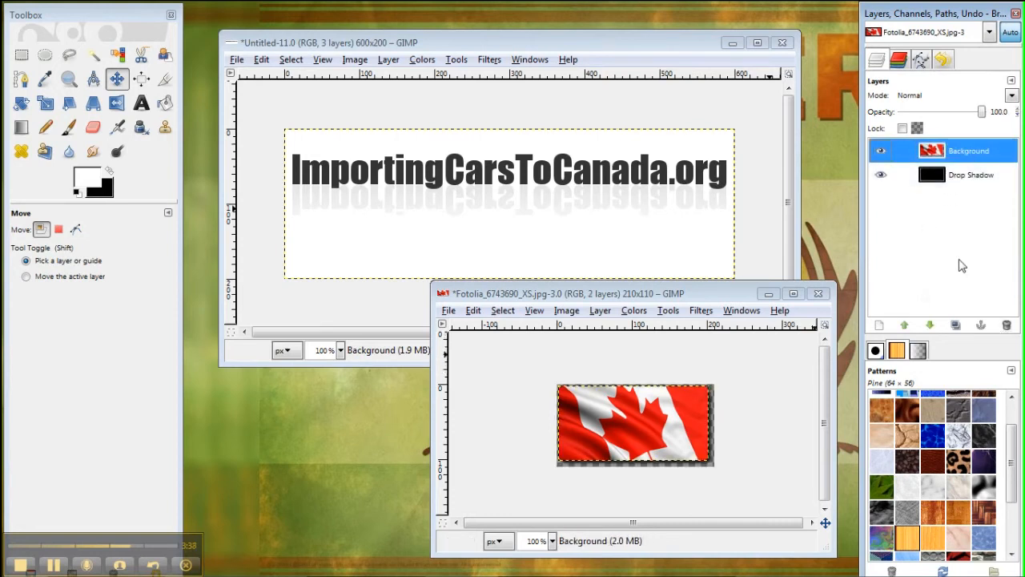
right_click(945, 151)
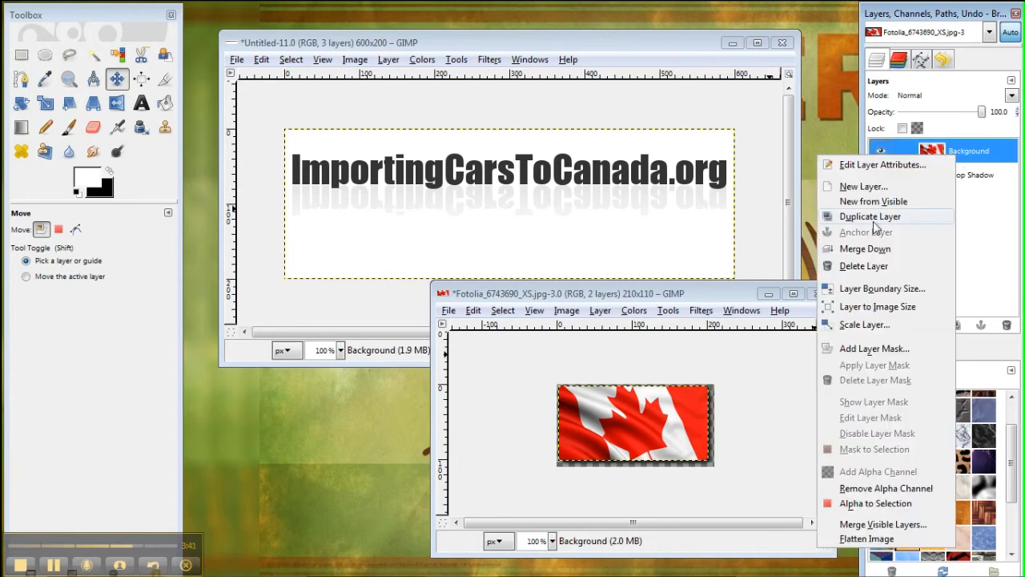
mouse_move(865, 249)
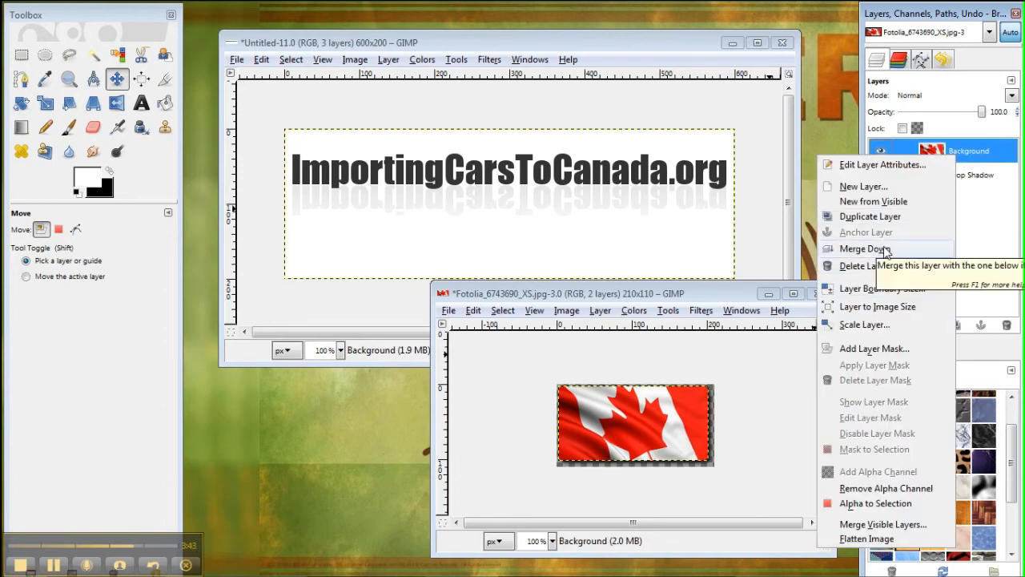
left_click(865, 248)
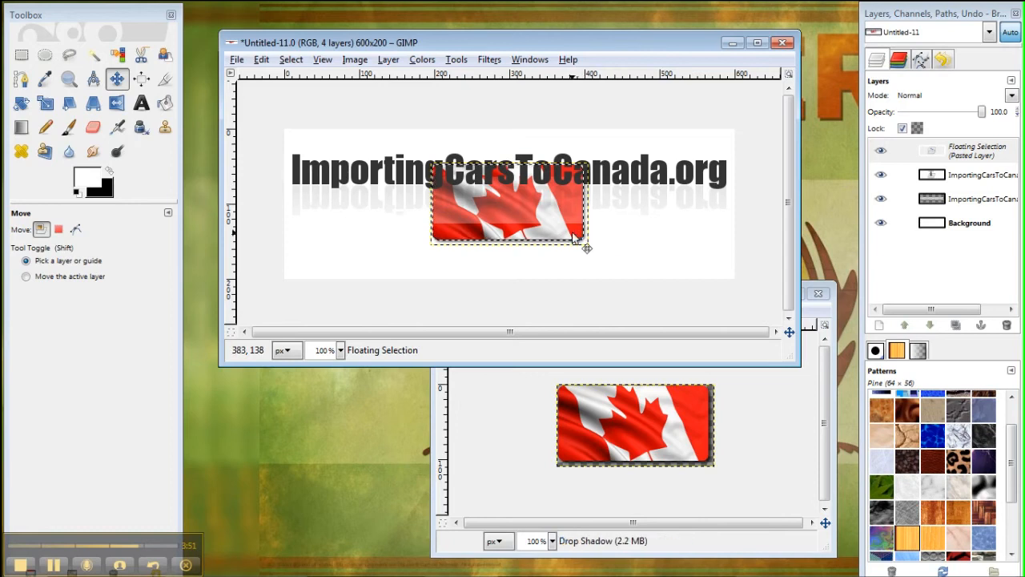
Move the pasted flag to the logo's lower right, make it a layer, select Background.
left_click_drag(509, 204, 647, 236)
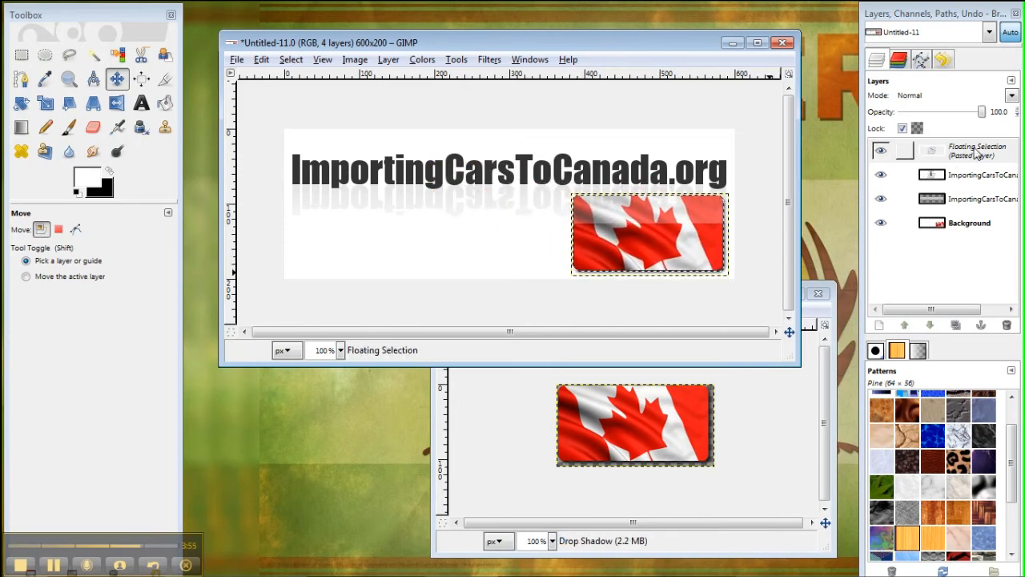
mouse_move(880, 324)
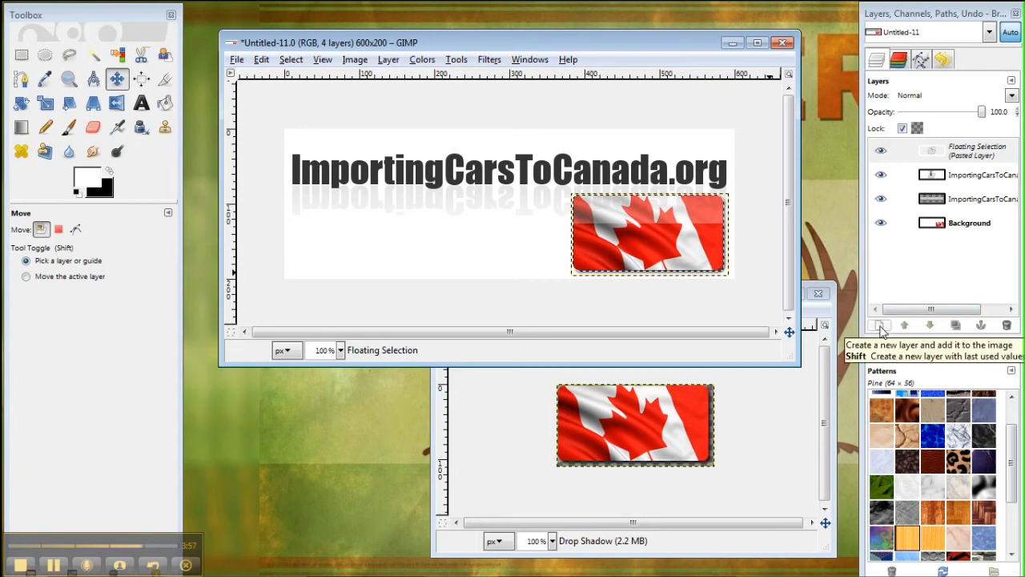
left_click(880, 324)
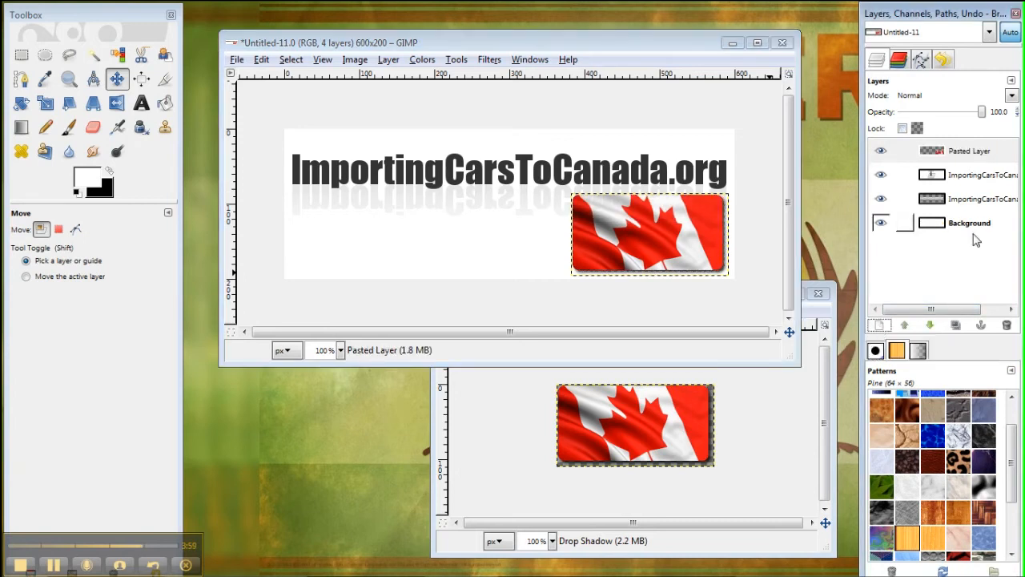
left_click(969, 223)
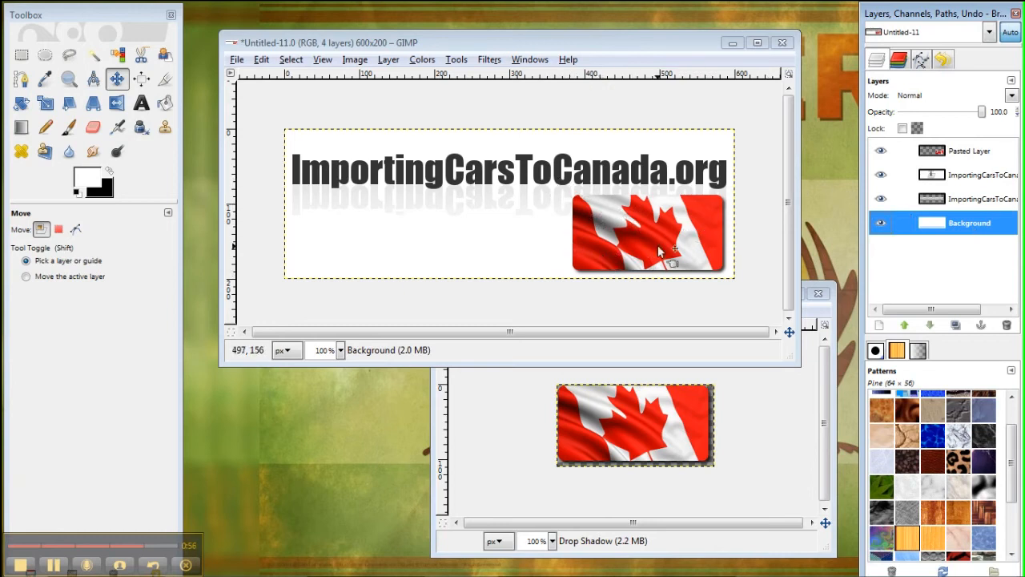
mouse_move(381, 201)
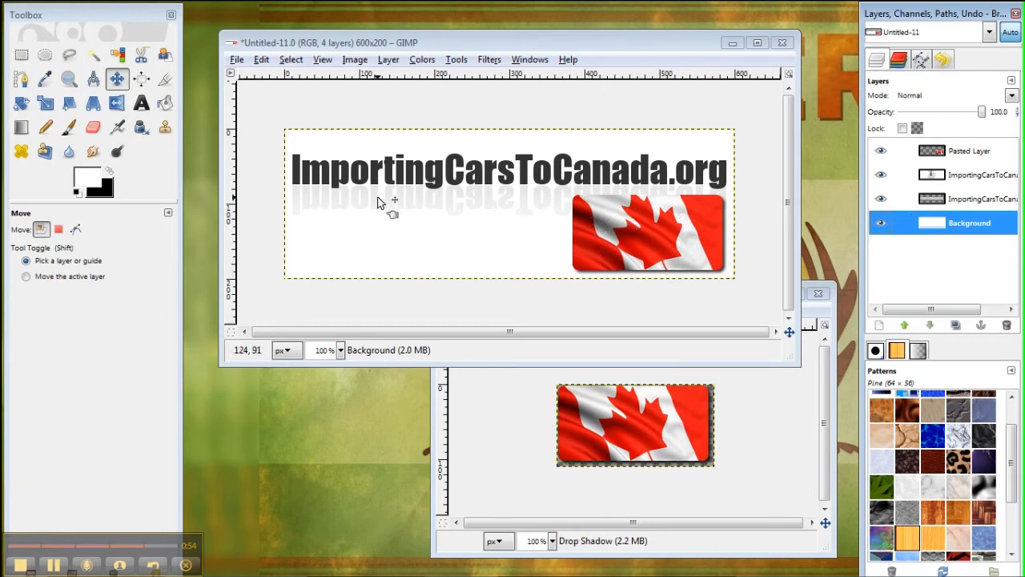
mouse_move(640, 196)
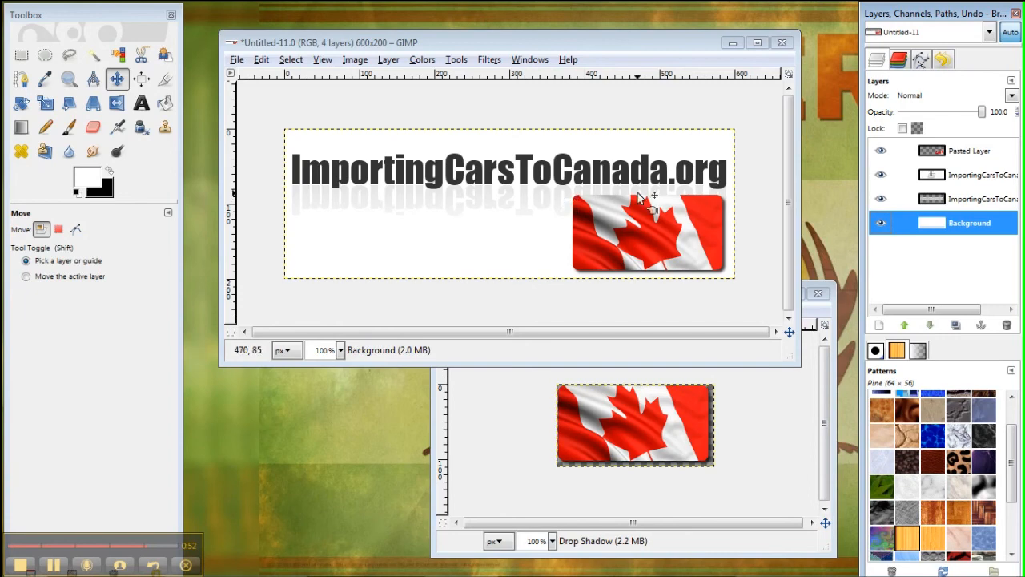
Lower the flag's Pasted Layer below both text layers, just above Background.
left_click(969, 198)
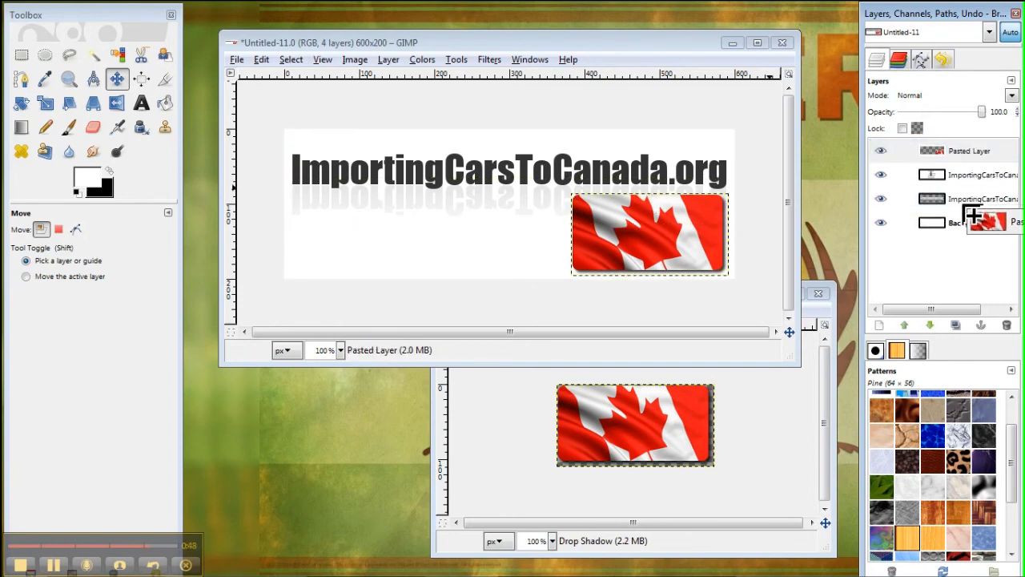
left_click(969, 151)
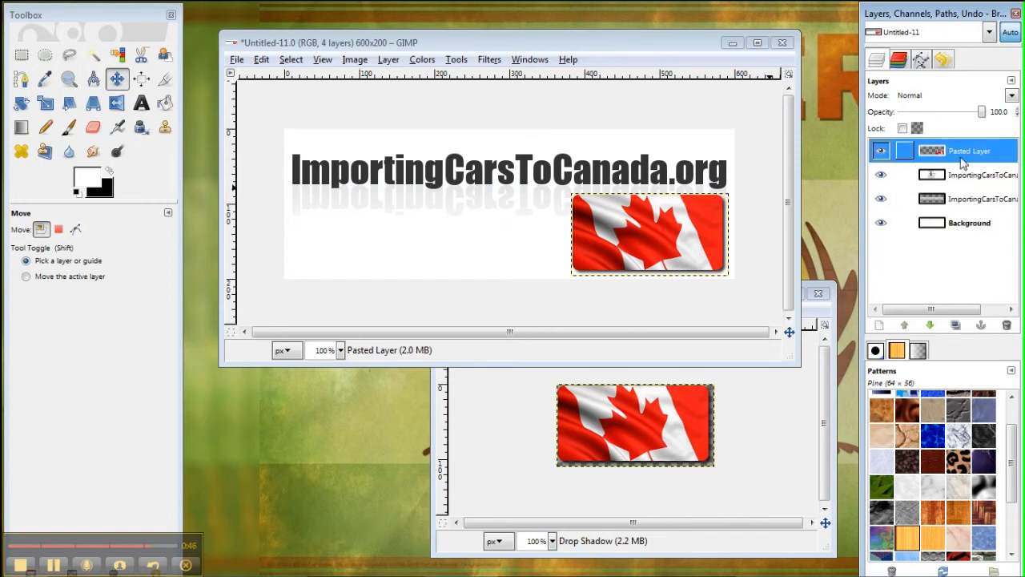
left_click(905, 325)
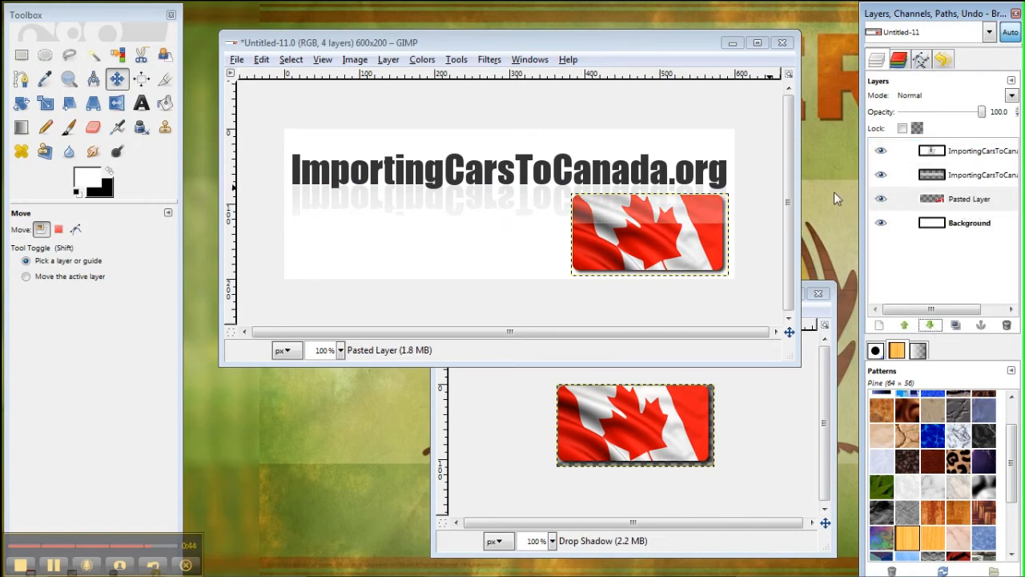
left_click(969, 223)
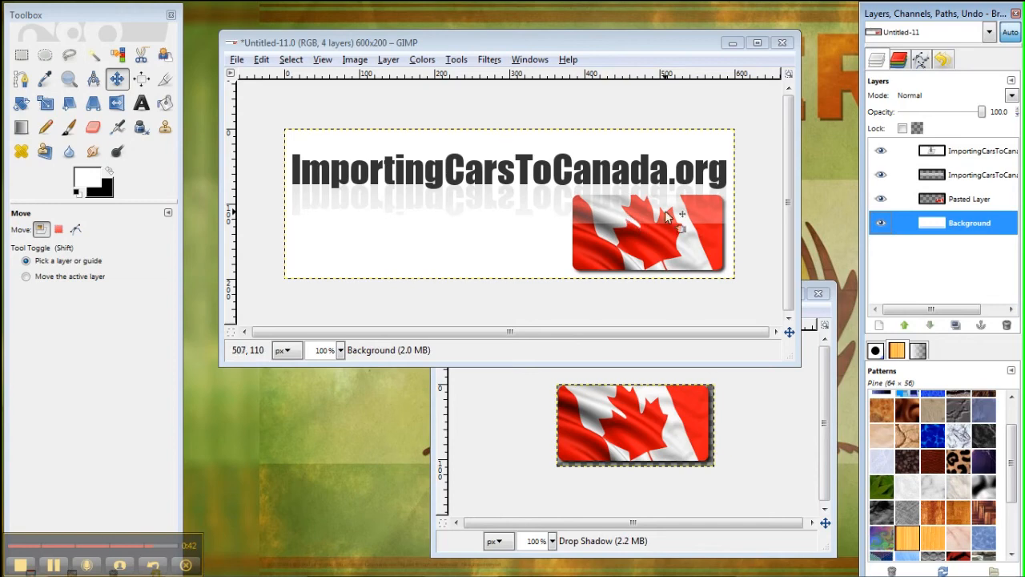
left_click(969, 174)
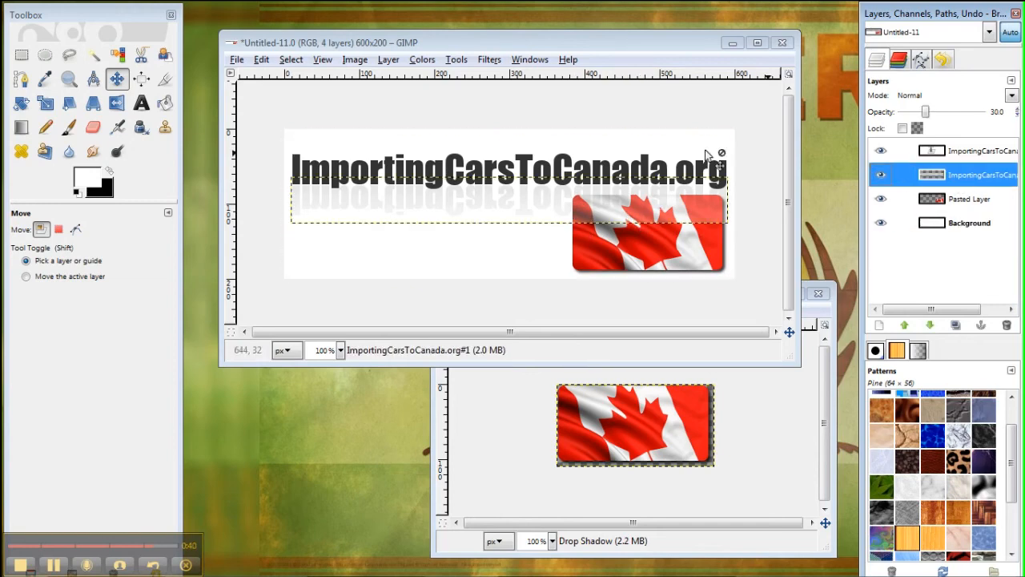
left_click(389, 59)
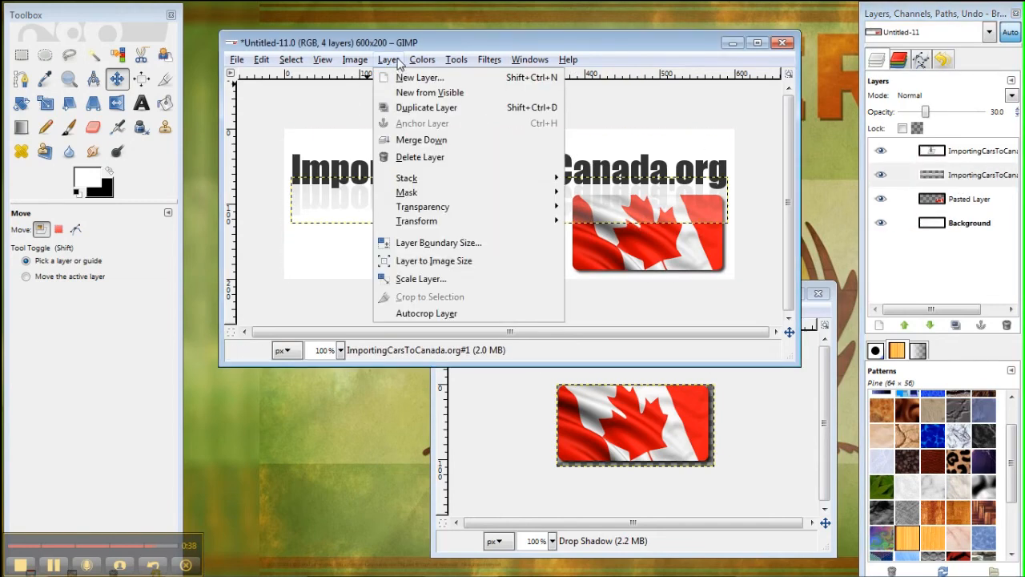
left_click(422, 59)
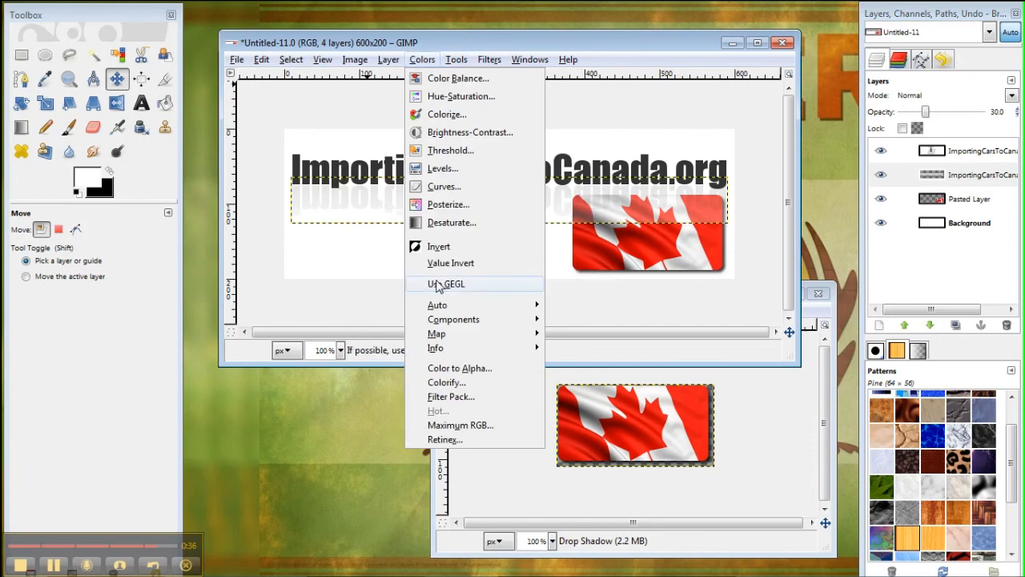
left_click(460, 368)
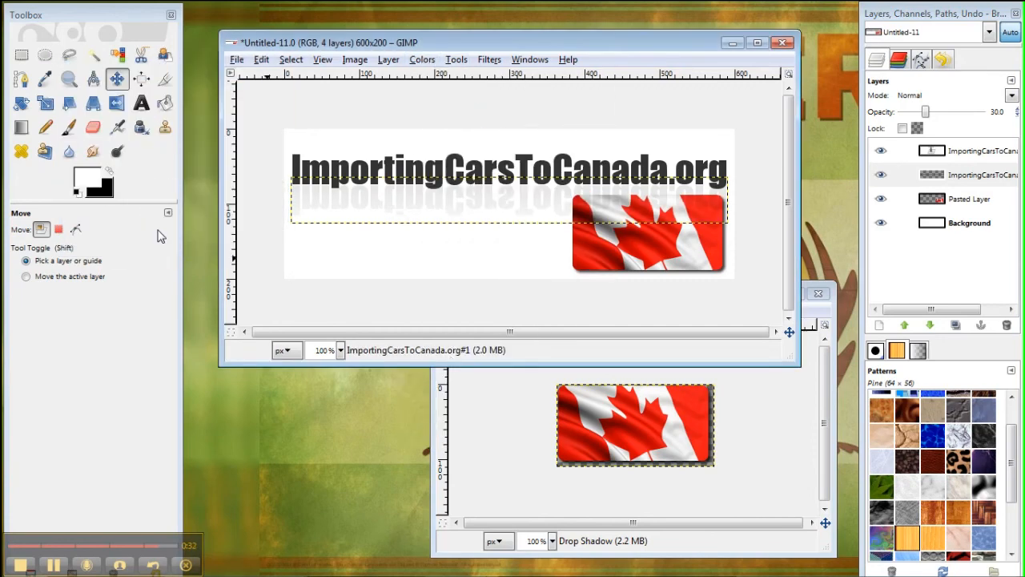
left_click(969, 223)
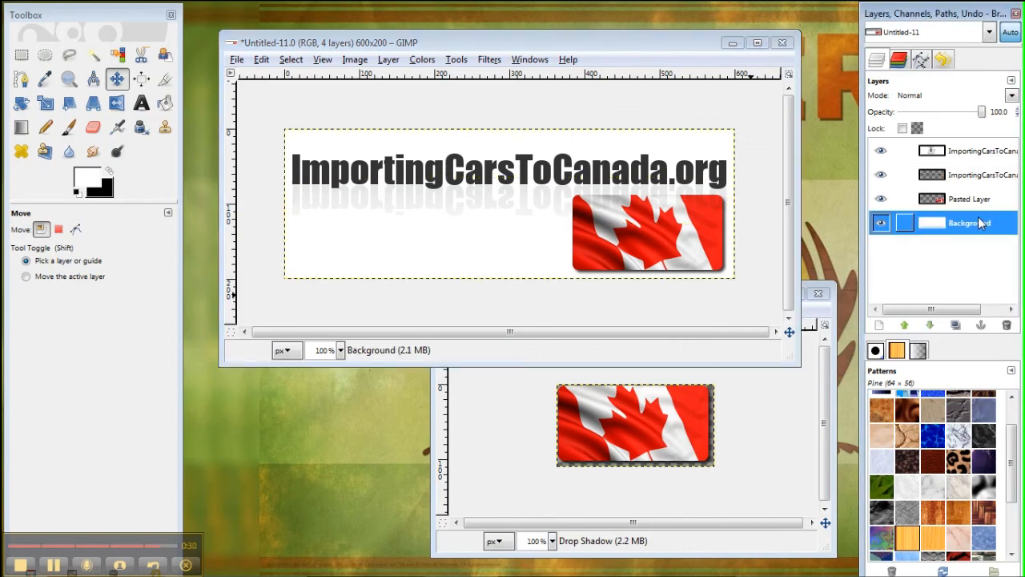
Drag the logo text higher and the reflection up beneath it, then select Background.
left_click(969, 150)
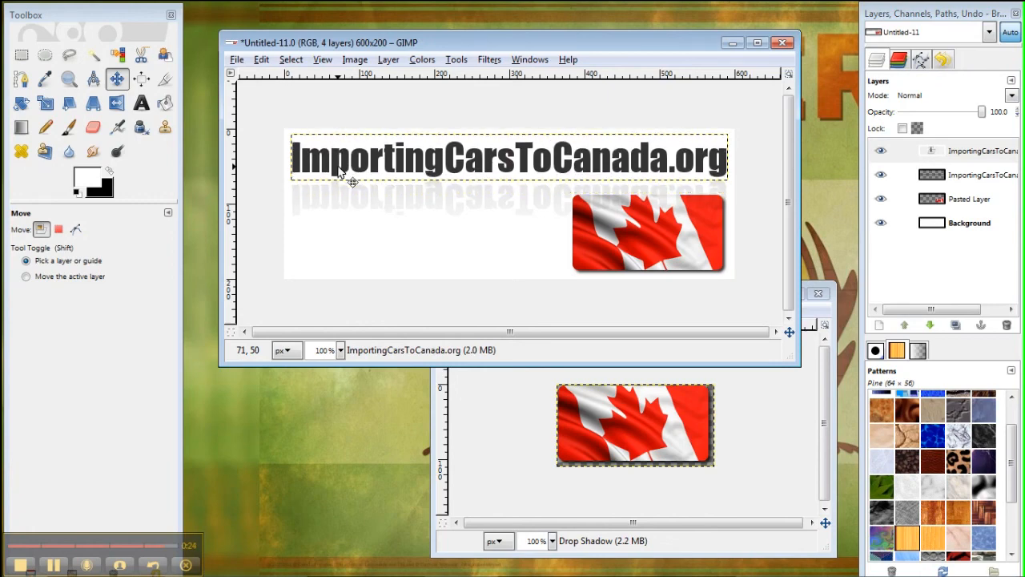
left_click(961, 174)
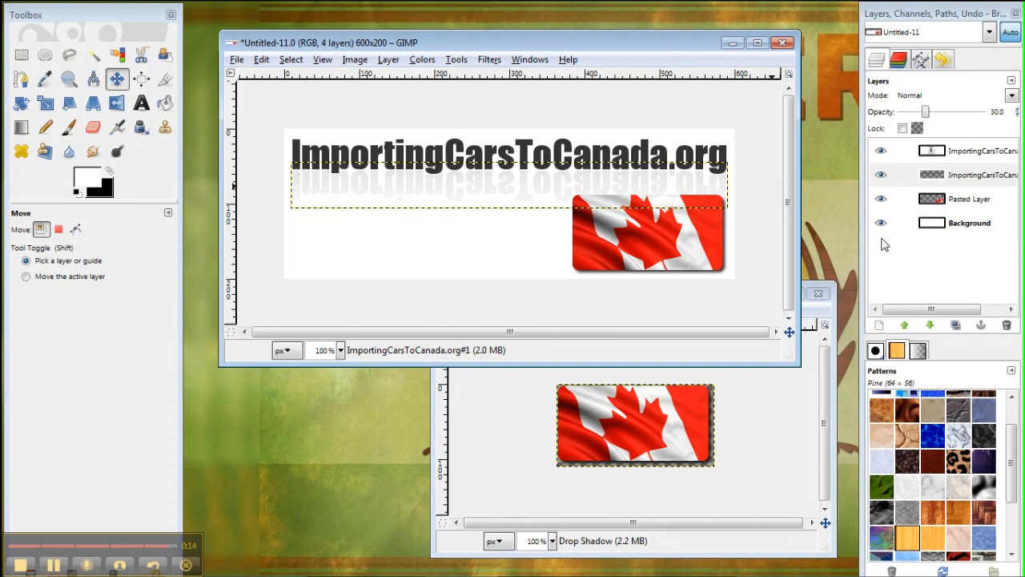
left_click(969, 222)
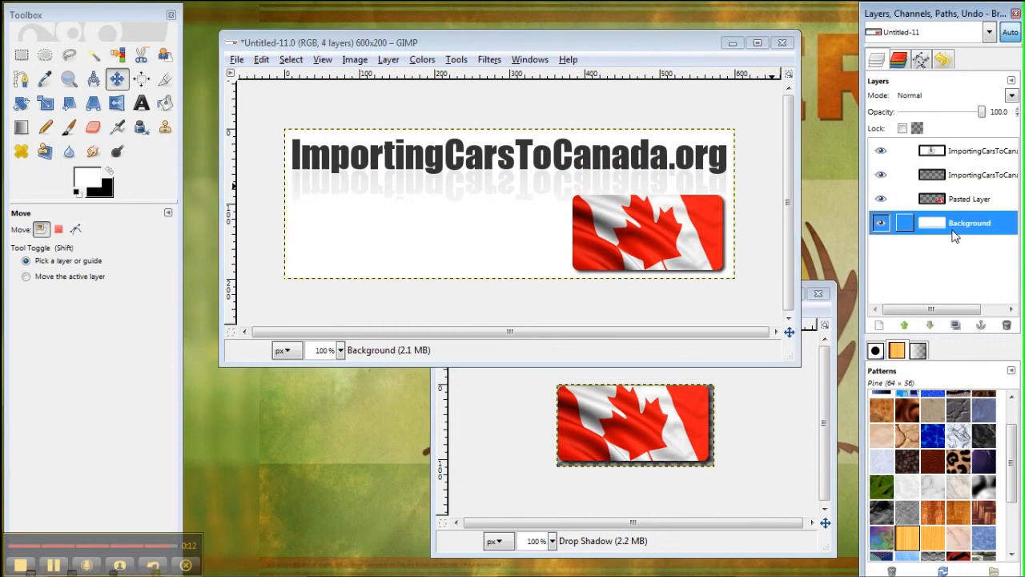